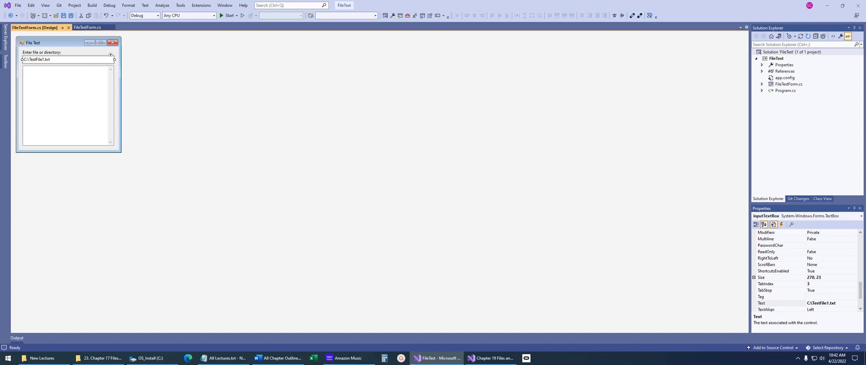
mouse_move(279, 152)
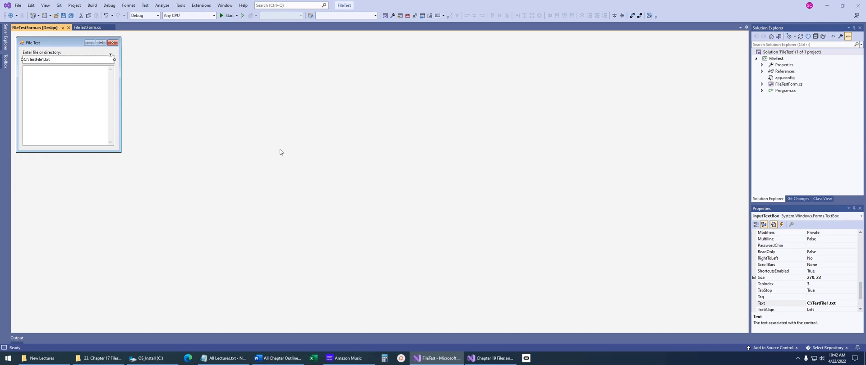
mouse_move(663, 132)
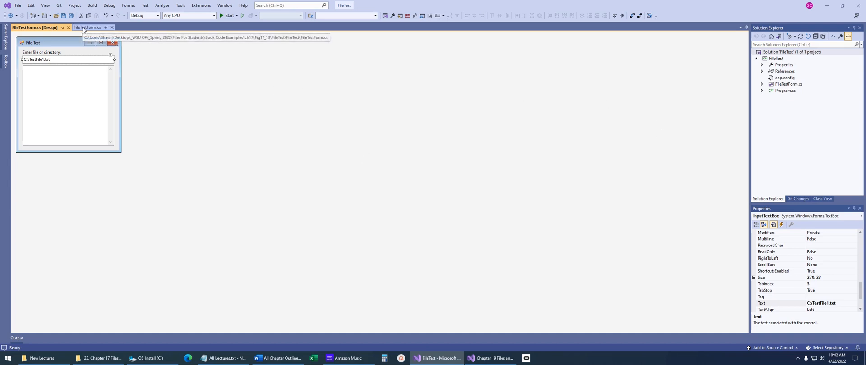
Try a StreamReader line after InitializeComponent() in the FileTestForm constructor, then remove it again
click(88, 28)
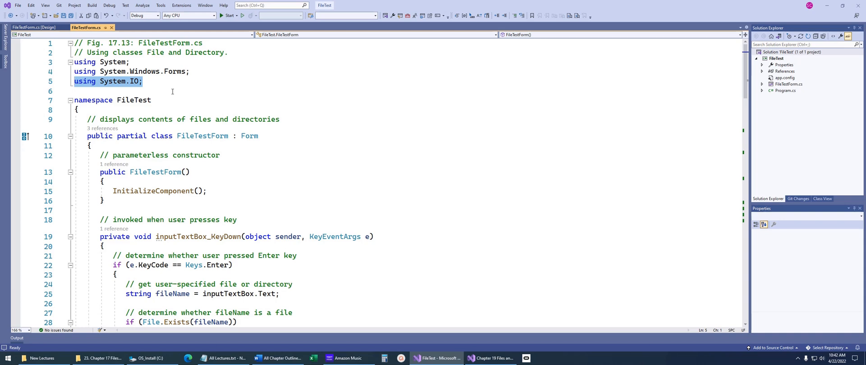
mouse_move(165, 92)
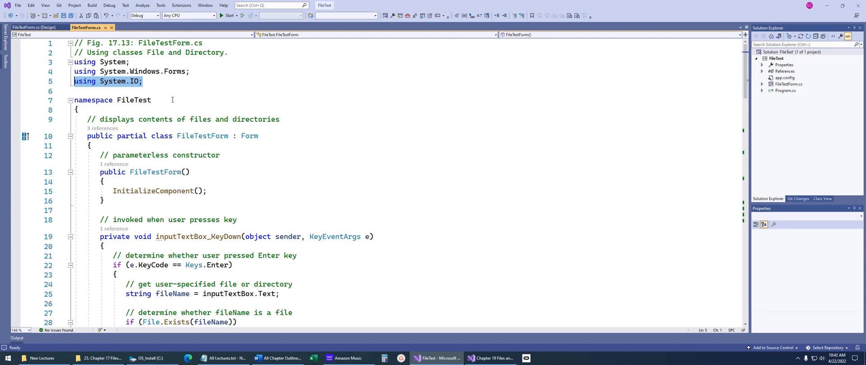
key(enter)
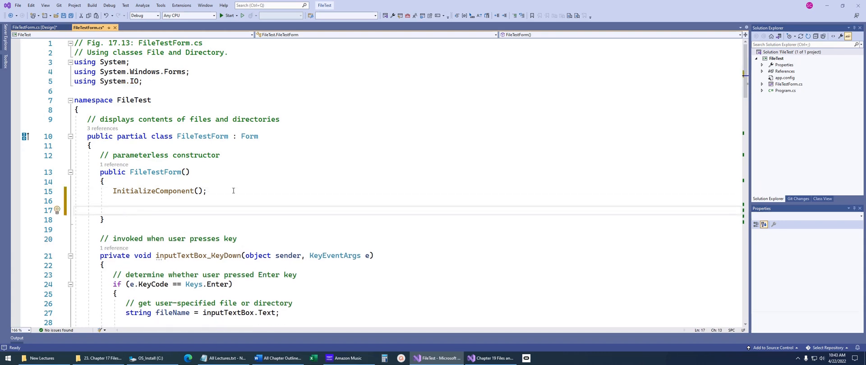
mouse_move(284, 204)
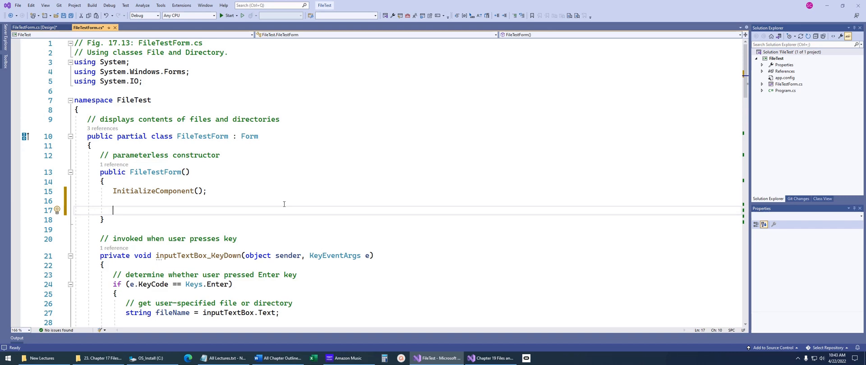
text(St)
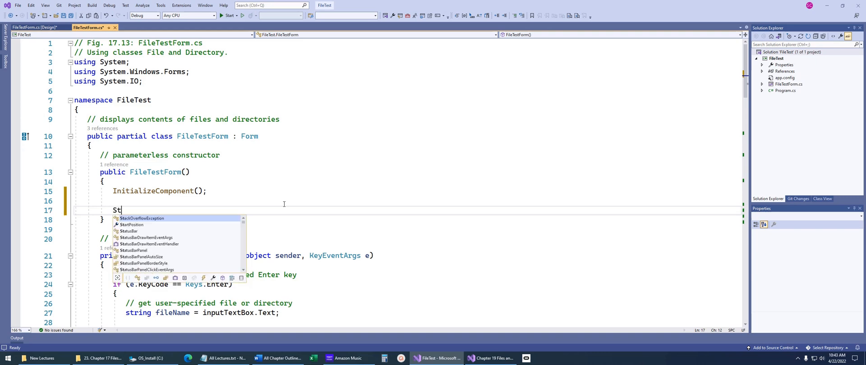
text(reamReader)
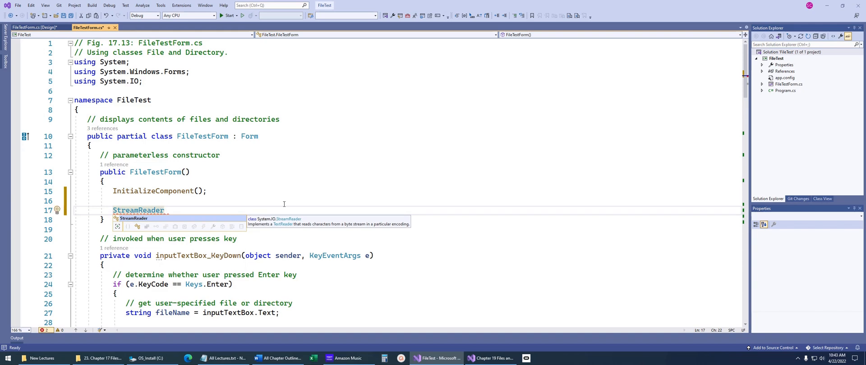
mouse_move(294, 228)
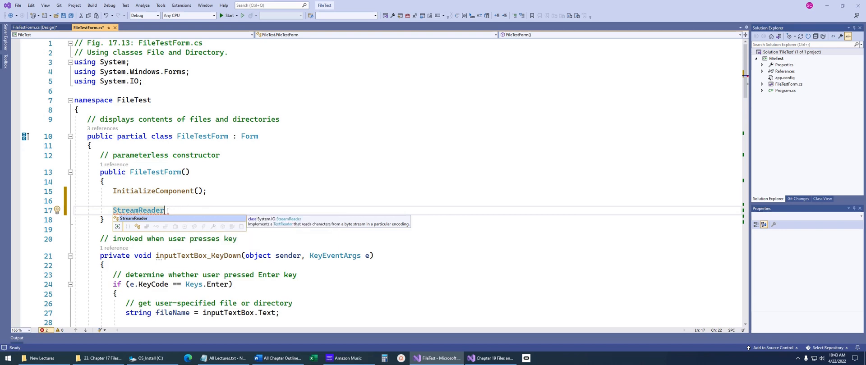
double_click(139, 210)
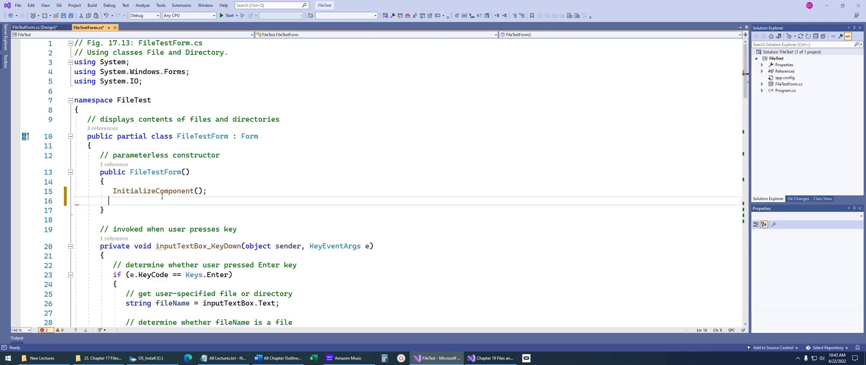
key(Backspace)
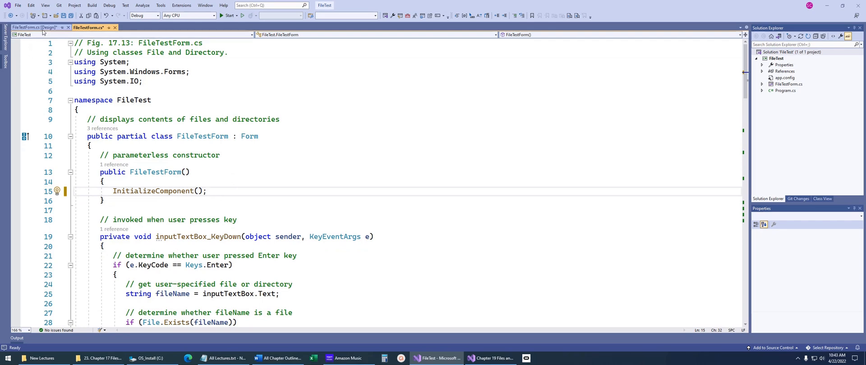
Switch back to the File Test form's designer view
click(35, 28)
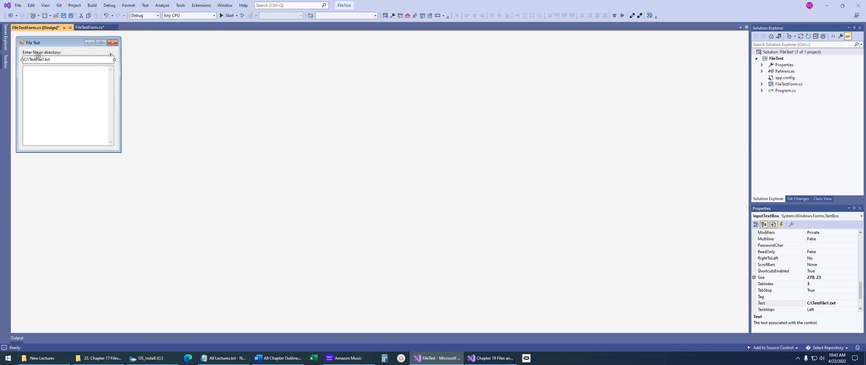
mouse_move(55, 59)
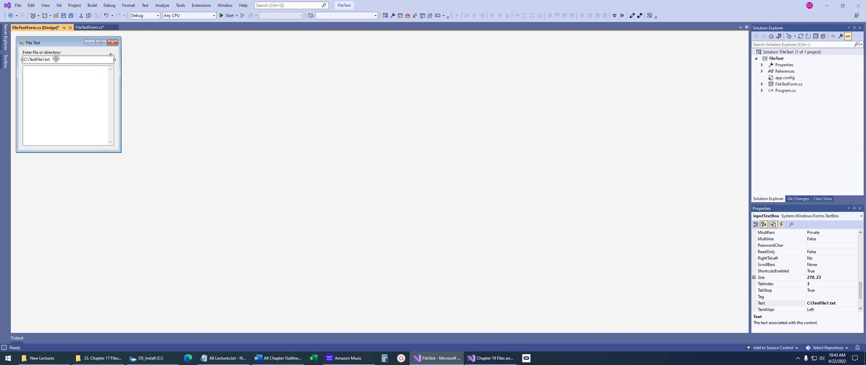
mouse_move(92, 89)
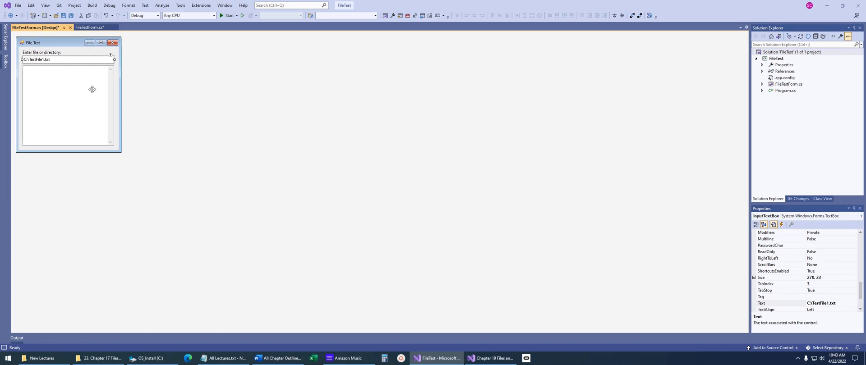
mouse_move(66, 109)
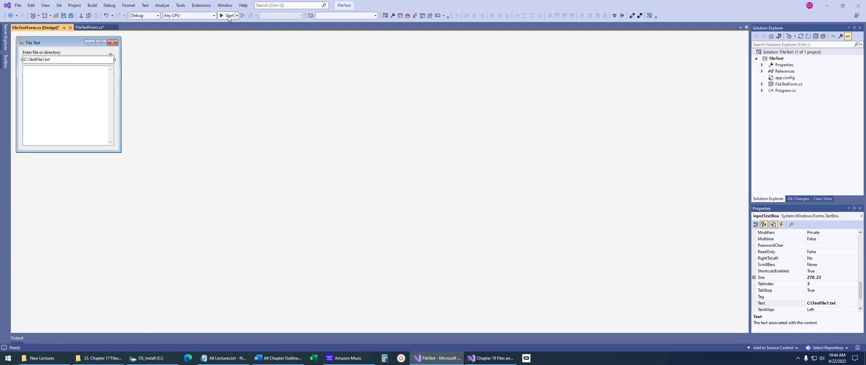
click(227, 16)
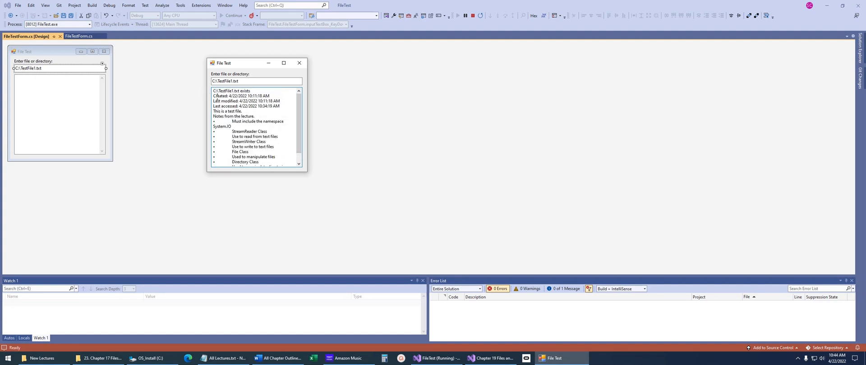
double_click(228, 101)
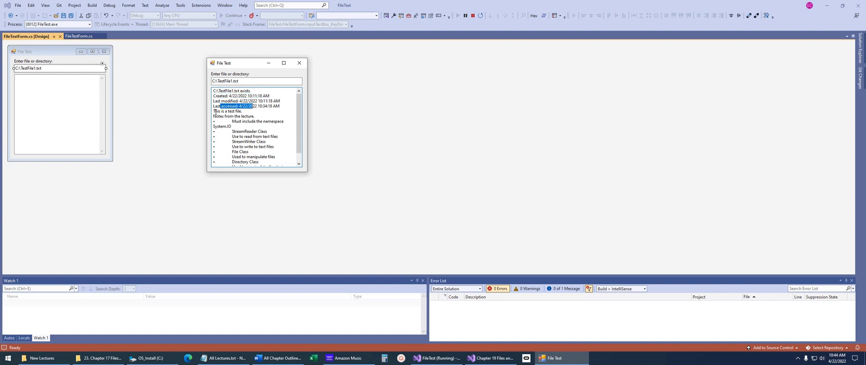
drag(226, 101, 281, 160)
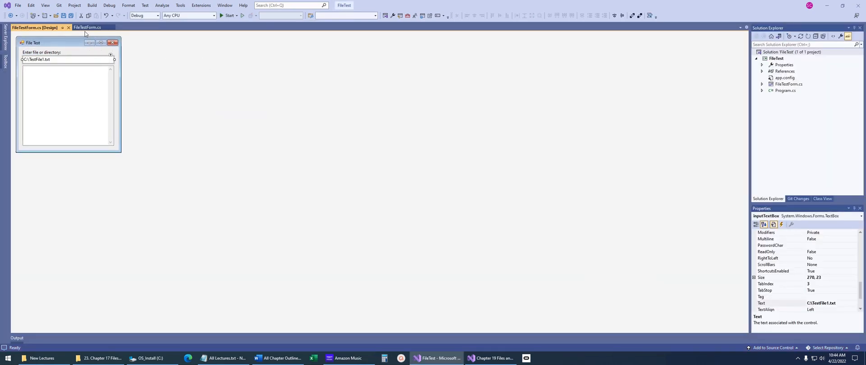
Browse the File class members at the File.Exists check in inputTextBox_KeyDown without changing it
click(86, 27)
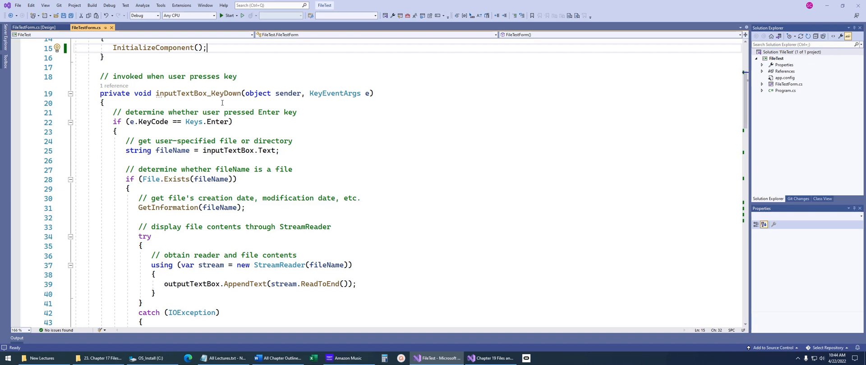
click(153, 93)
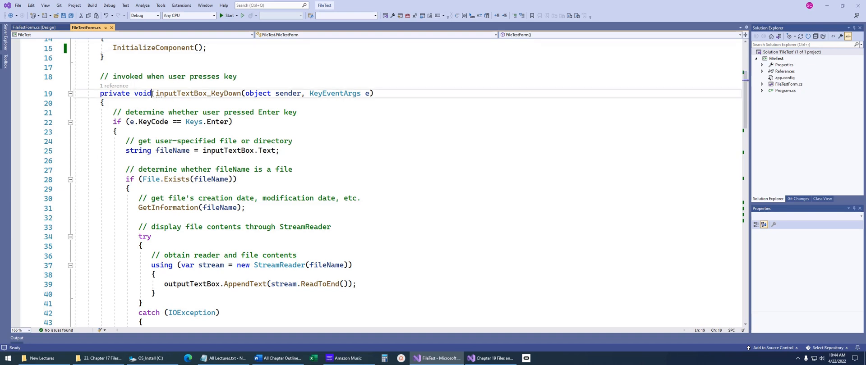
click(117, 122)
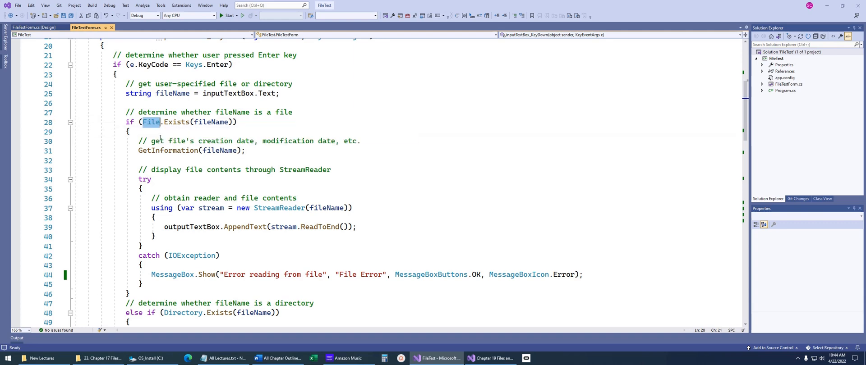
click(178, 131)
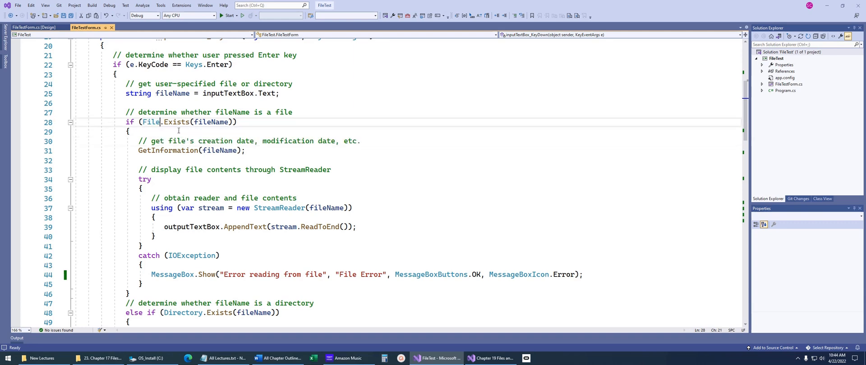
text(.)
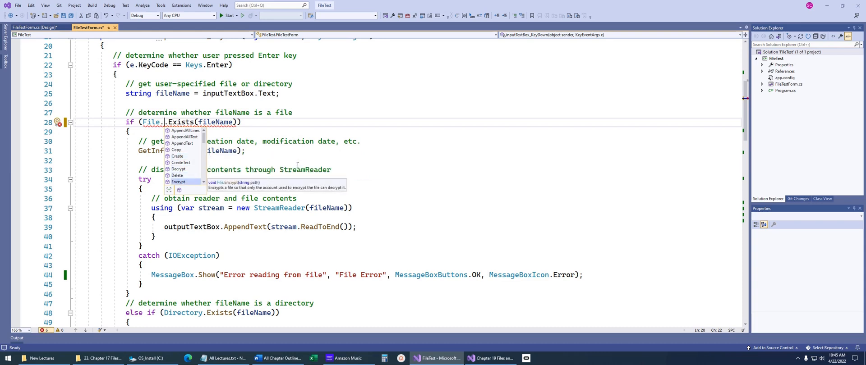
mouse_move(178, 169)
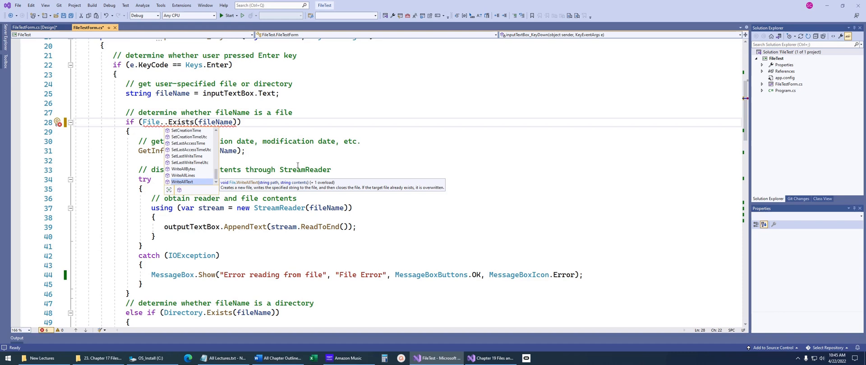
key(Escape)
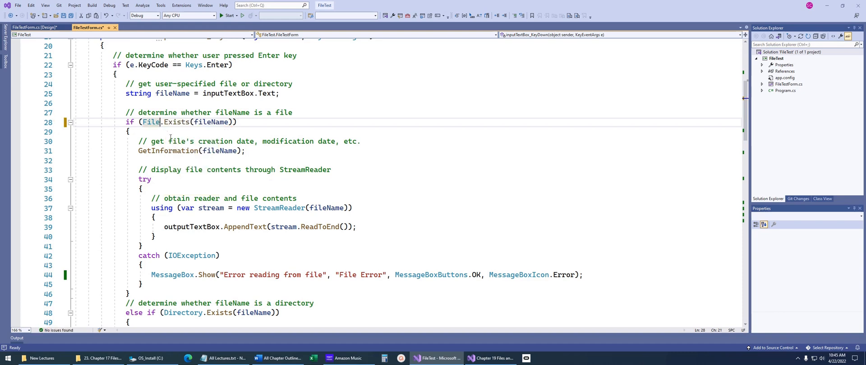
Inspect the File and Directory class names, jump to the GetInformation helper's definition, and come back
double_click(151, 122)
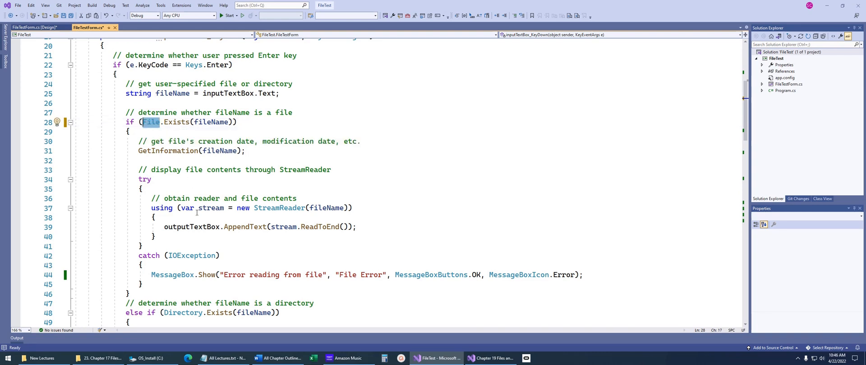
double_click(183, 313)
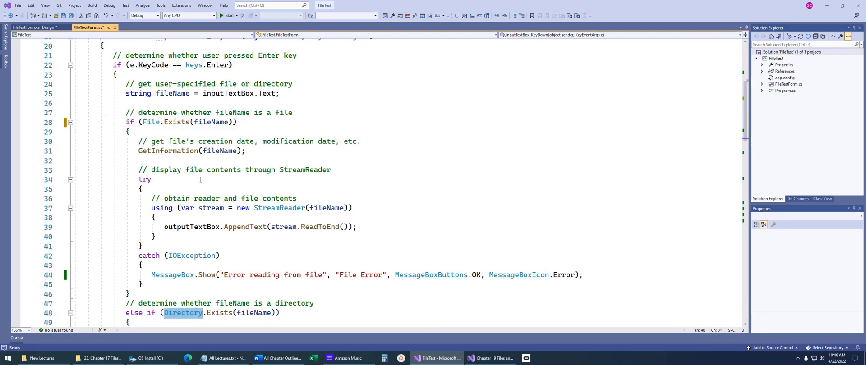
click(264, 122)
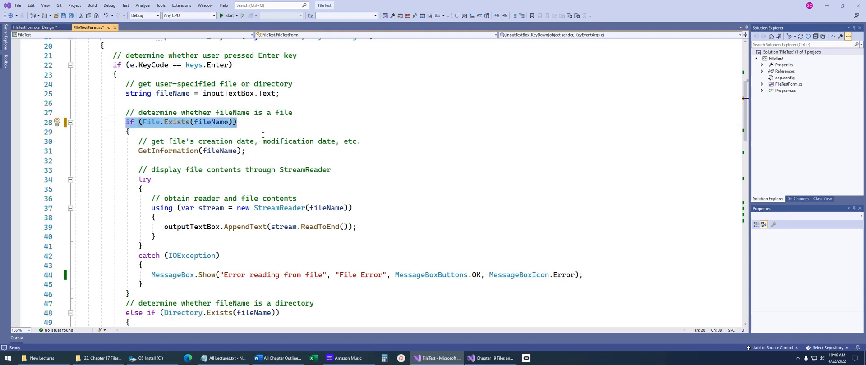
mouse_move(203, 154)
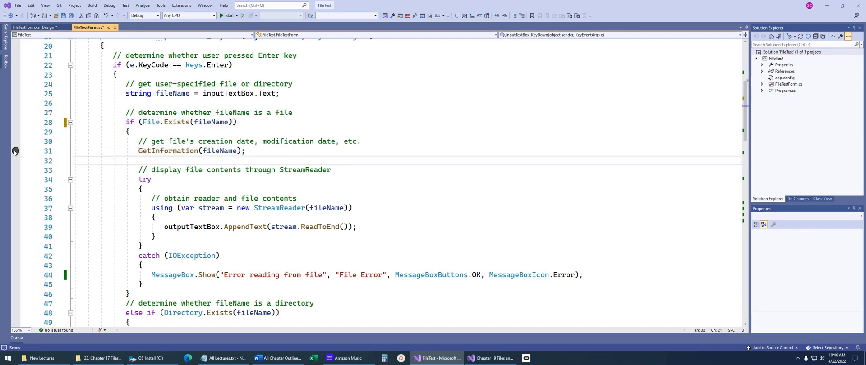
right_click(190, 150)
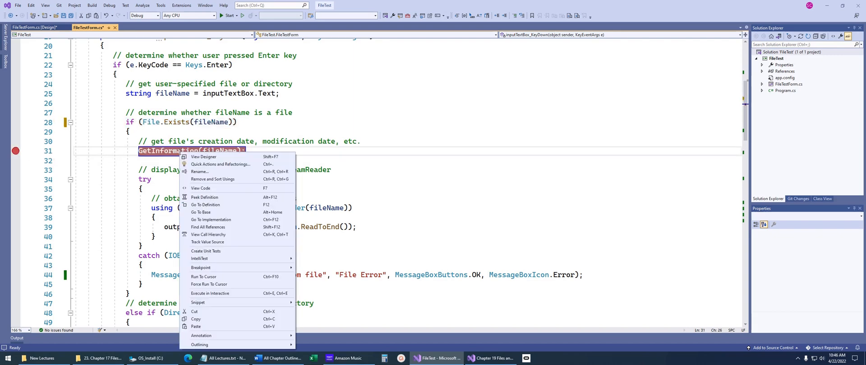
click(205, 204)
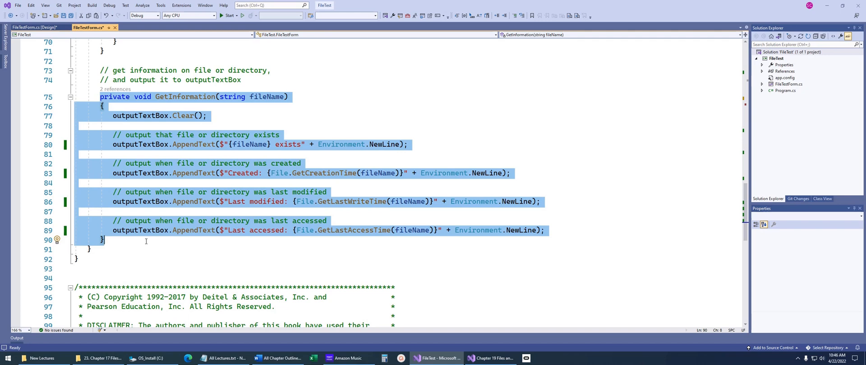
click(147, 241)
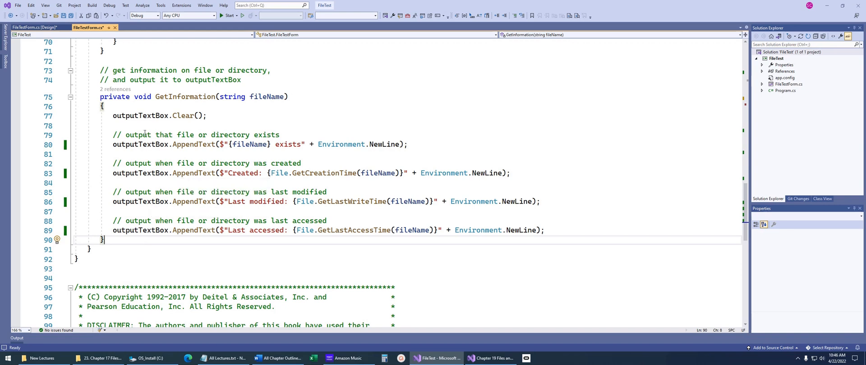
click(127, 125)
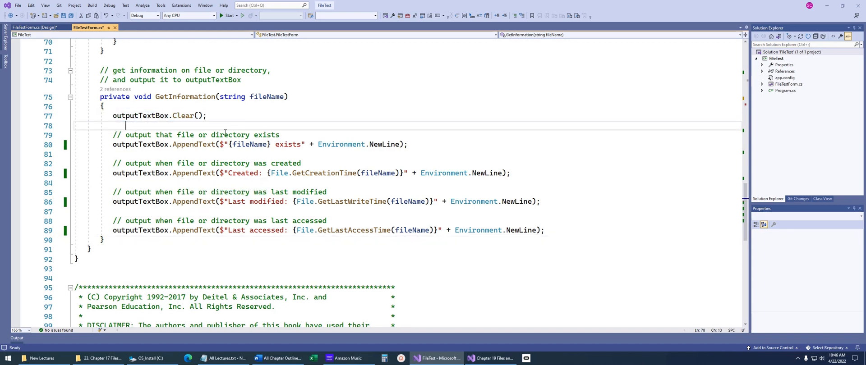
mouse_move(225, 145)
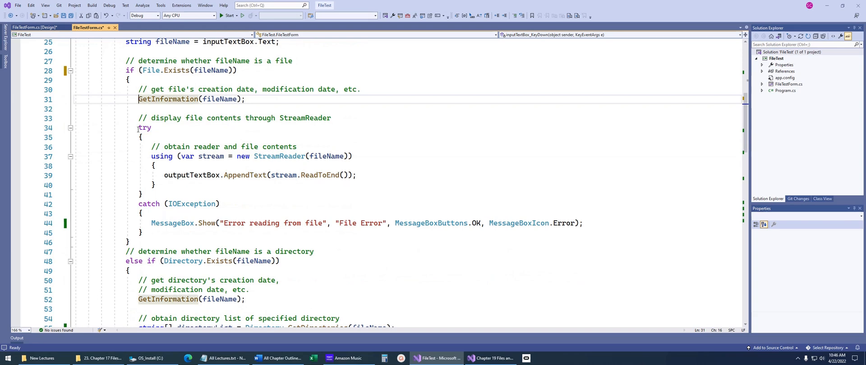
Review the StreamReader try/catch block and bring up navigation options for the StreamReader type
drag(139, 127, 143, 233)
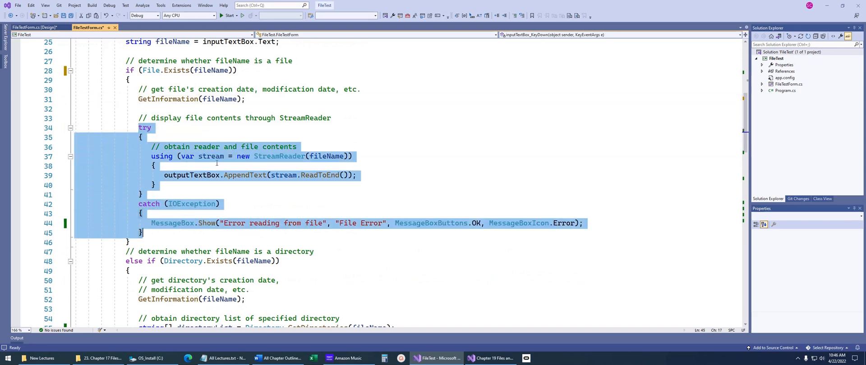
click(152, 127)
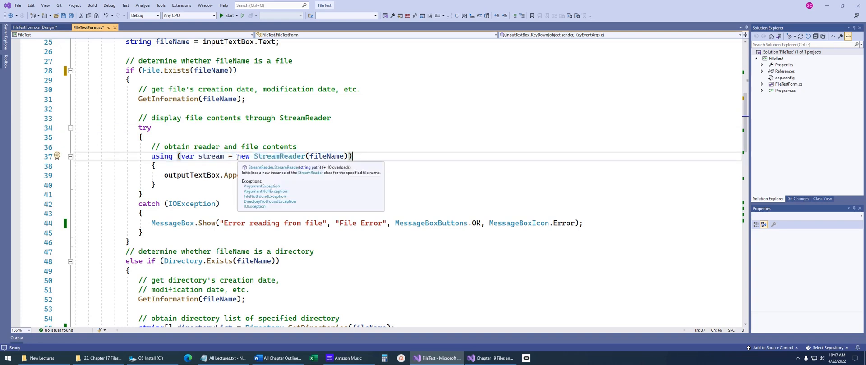
double_click(280, 156)
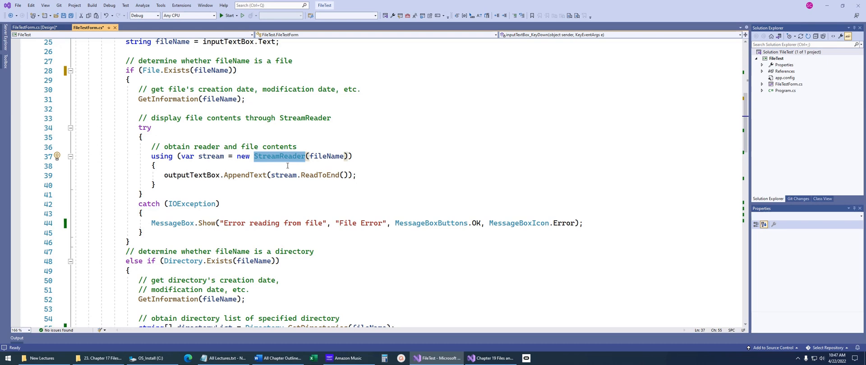
click(154, 166)
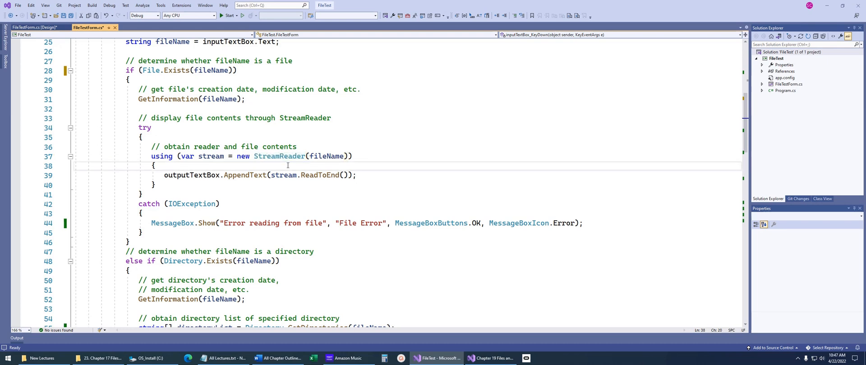
double_click(279, 156)
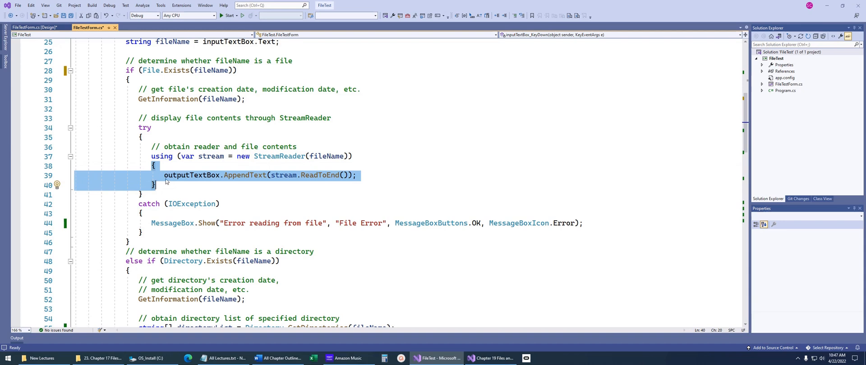
click(357, 176)
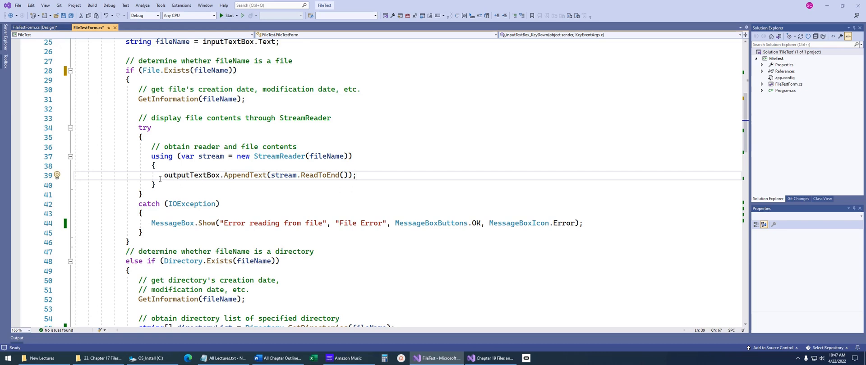
click(157, 184)
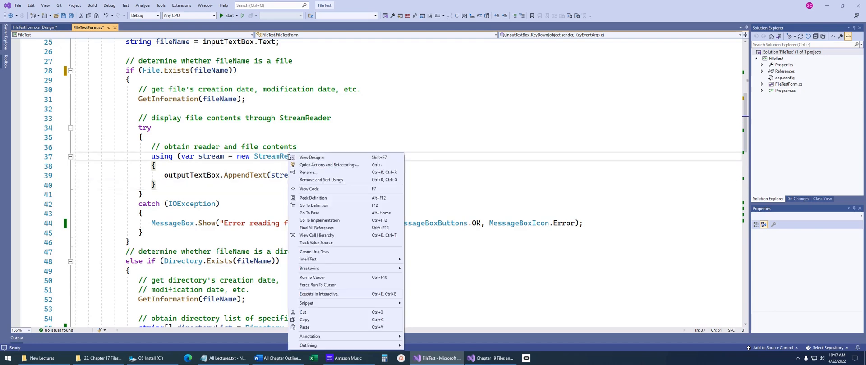
Jump to the StreamReader class definition, then to its abstract base class TextReader
click(318, 207)
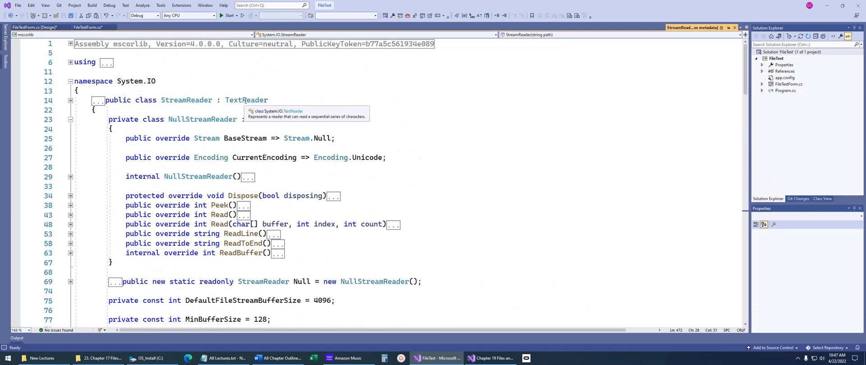
right_click(246, 100)
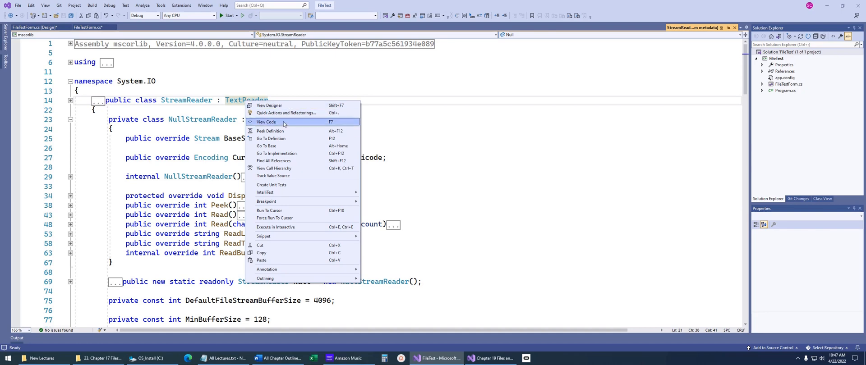
click(267, 146)
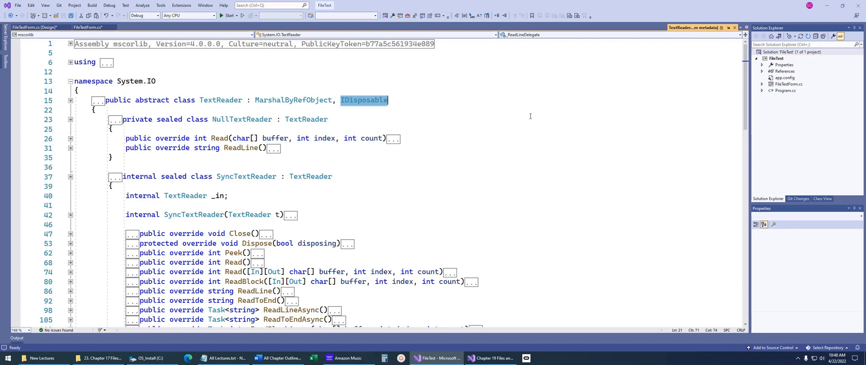
mouse_move(735, 28)
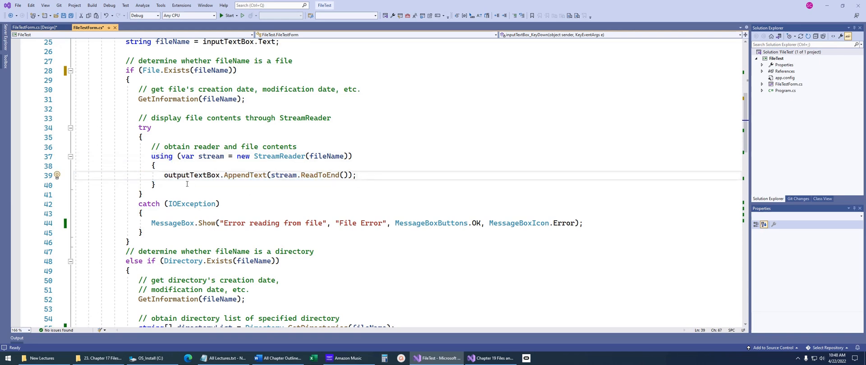
double_click(211, 156)
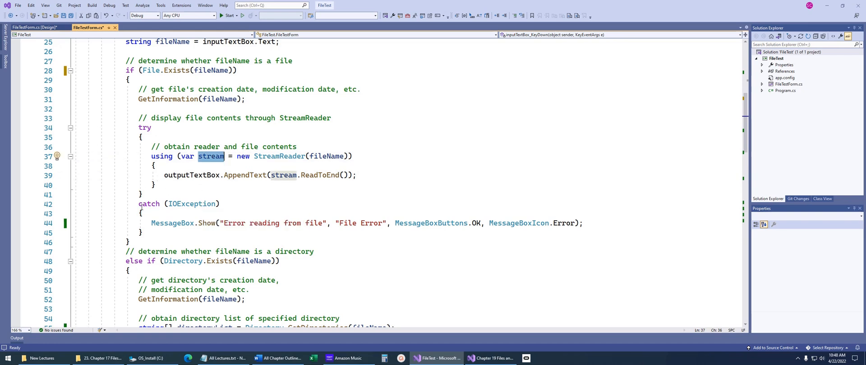
click(142, 233)
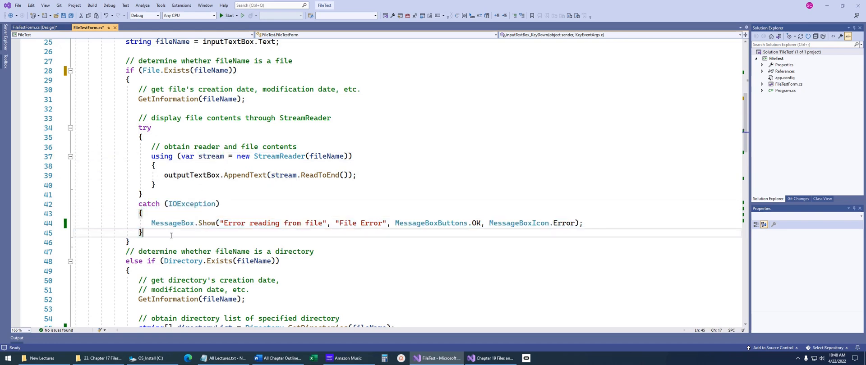
mouse_move(281, 157)
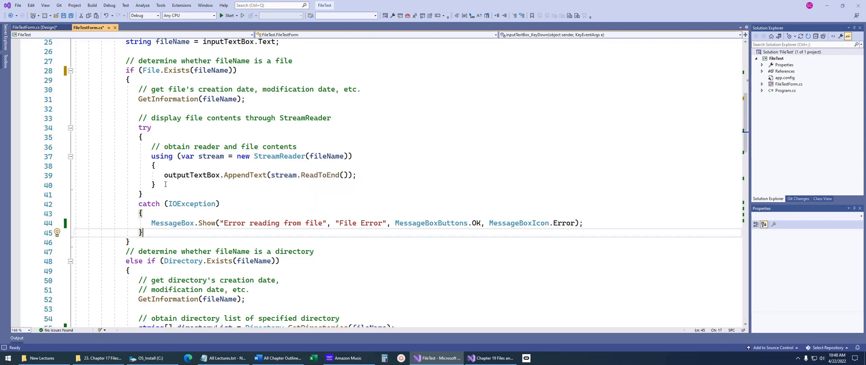
scroll(down, 3)
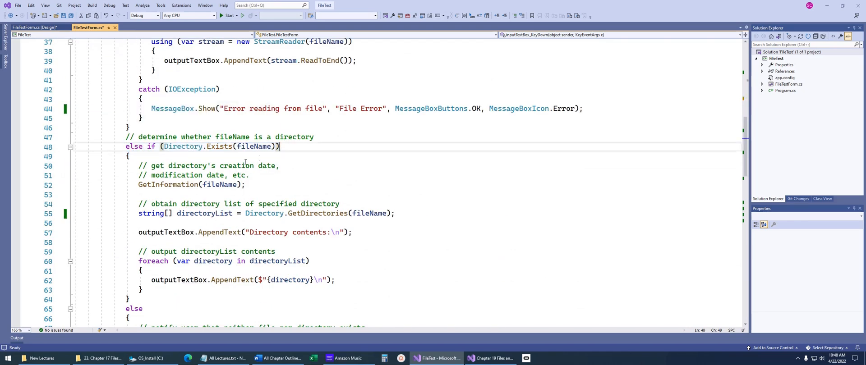
click(183, 146)
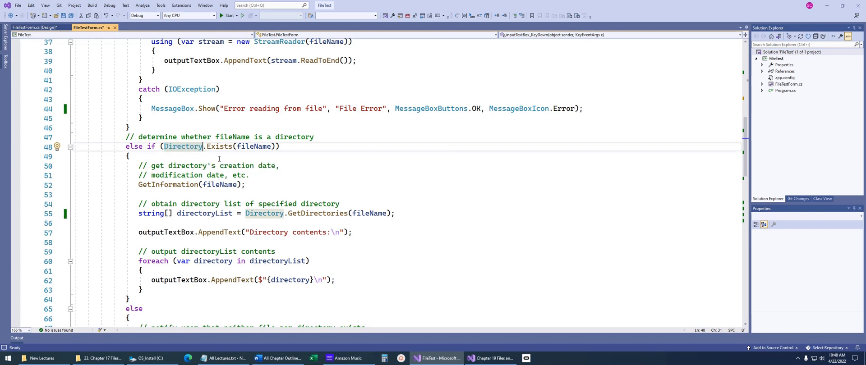
text(.)
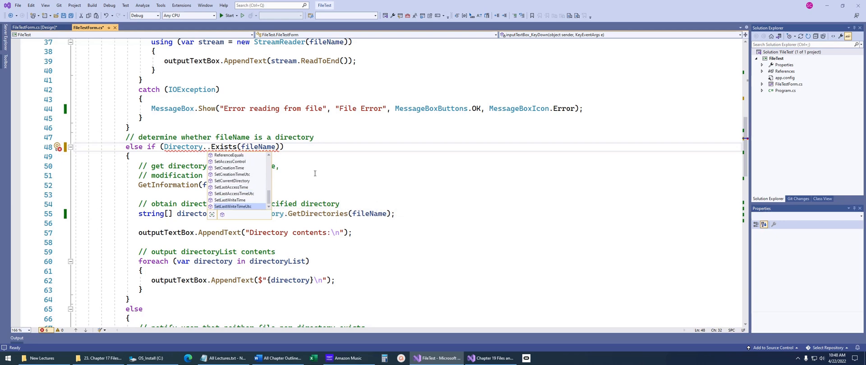
key(Escape)
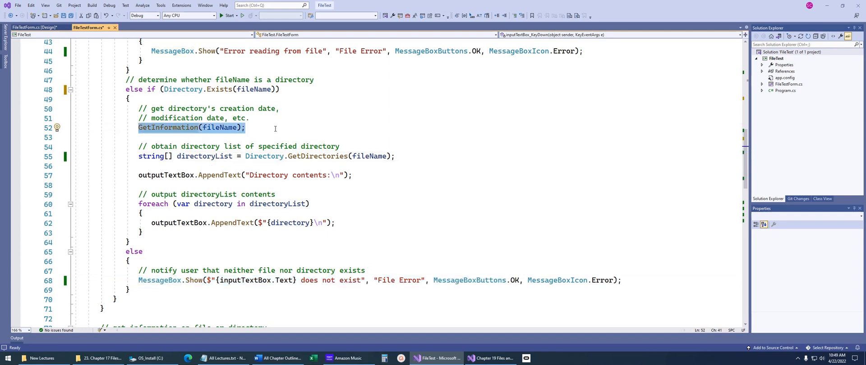
mouse_move(134, 154)
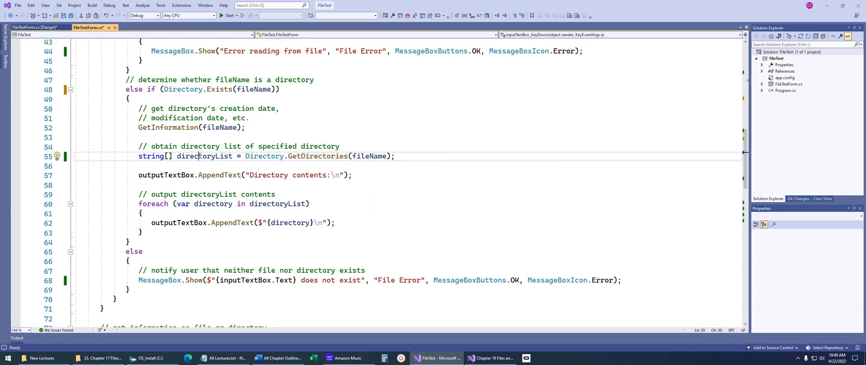
double_click(205, 156)
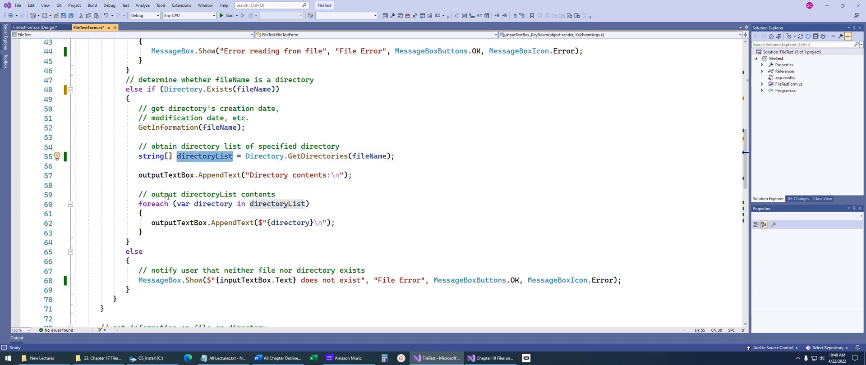
drag(139, 204, 143, 233)
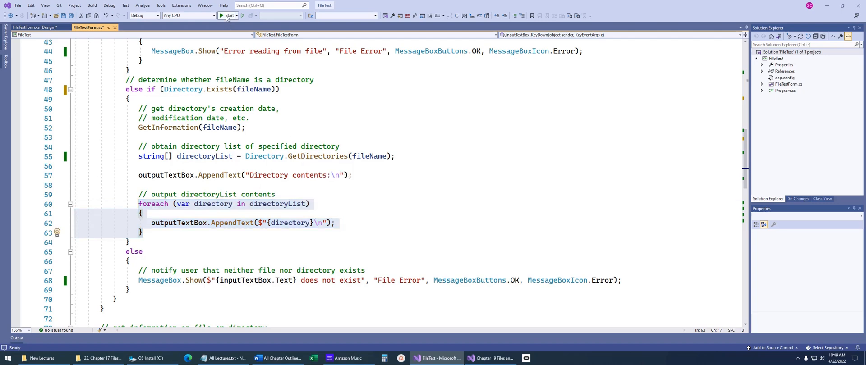
click(228, 16)
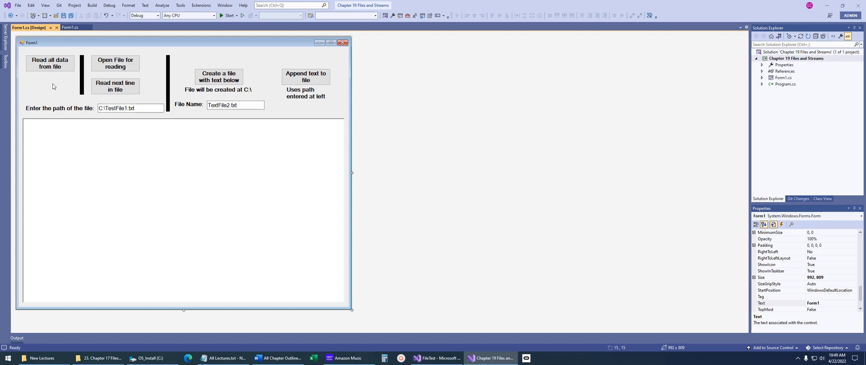
mouse_move(126, 109)
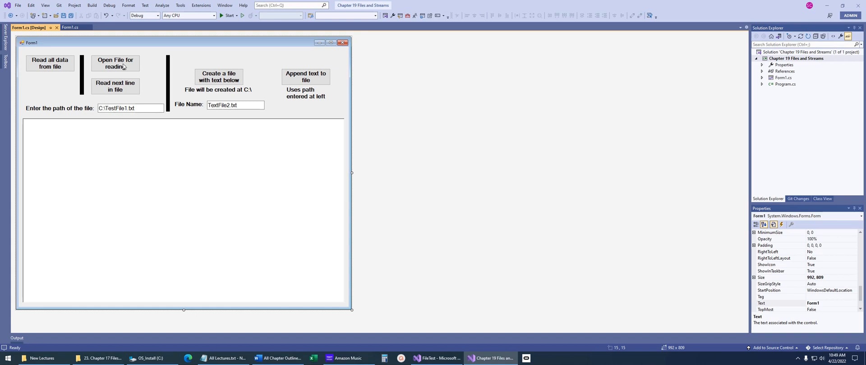
click(115, 63)
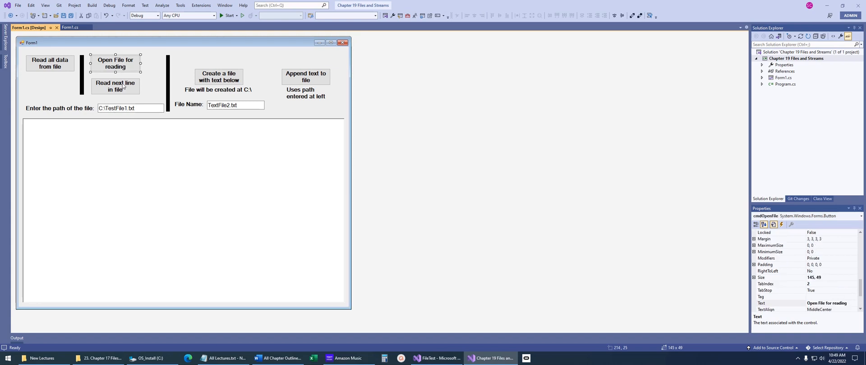
click(114, 85)
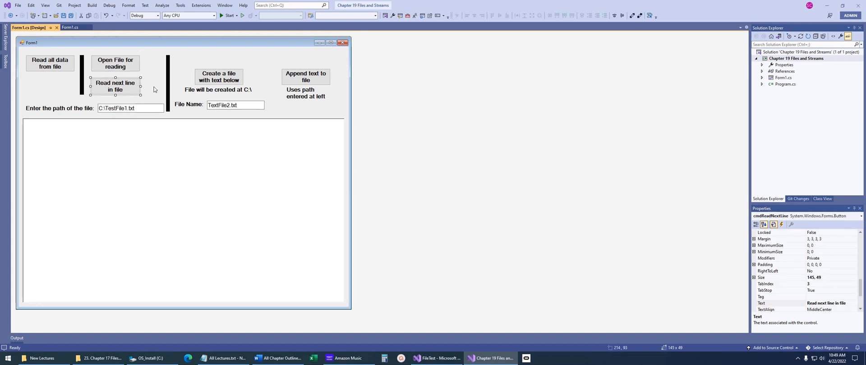
mouse_move(258, 99)
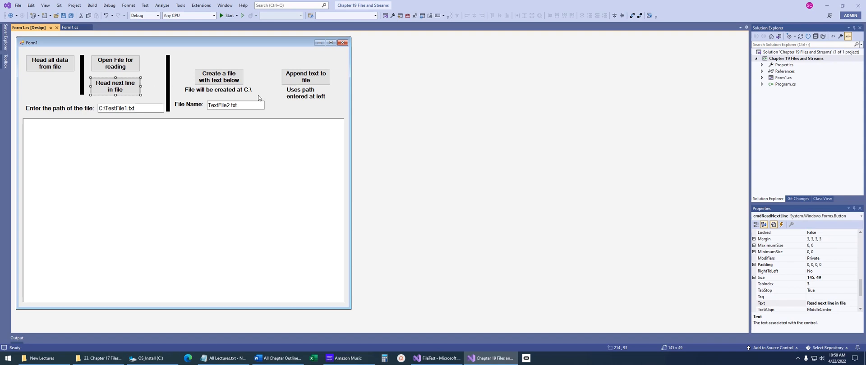
click(218, 76)
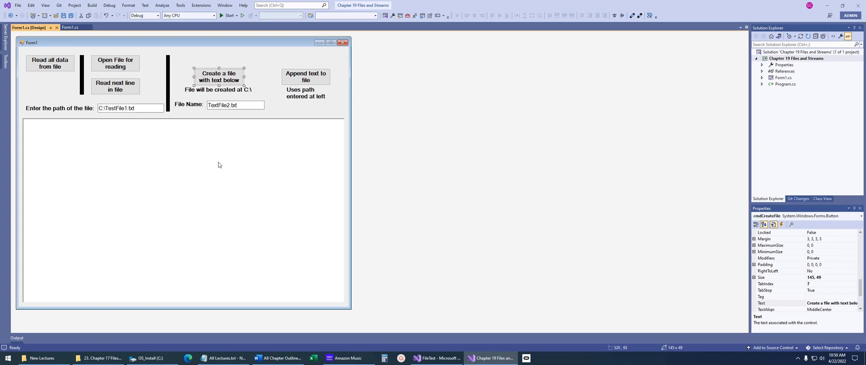
mouse_move(234, 143)
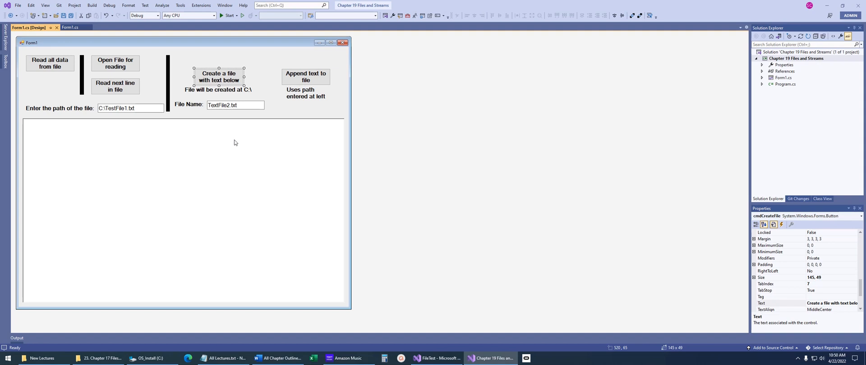
click(306, 77)
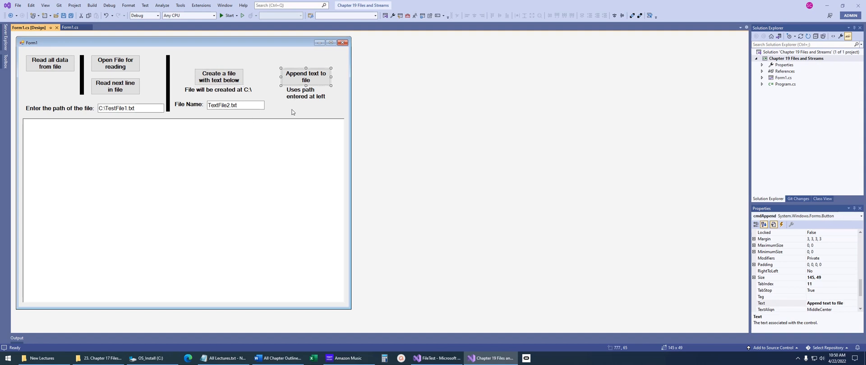
mouse_move(238, 36)
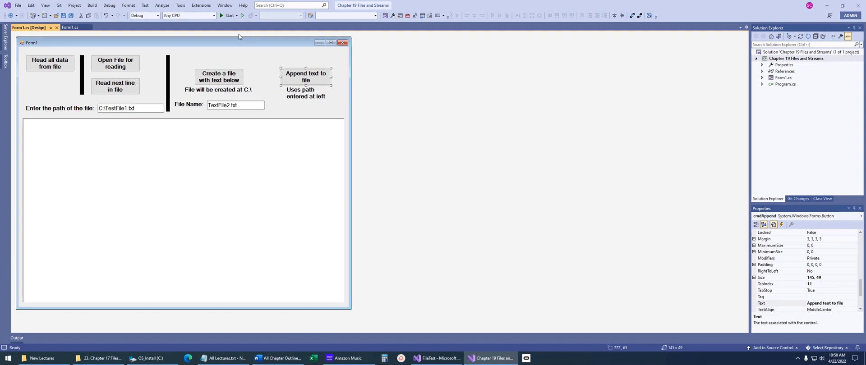
Run the app to read C:\TestFile1.txt in full, then line by line until the end-of-file message
click(227, 15)
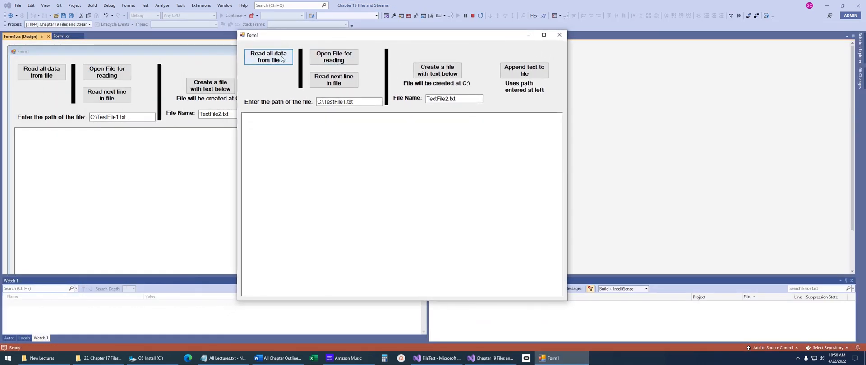
click(269, 57)
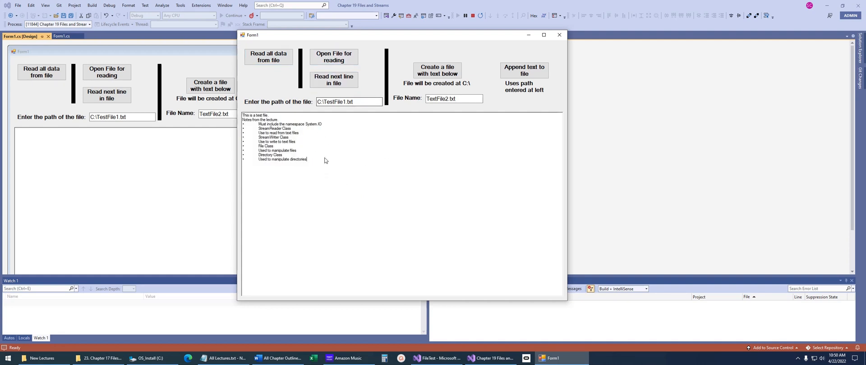
click(334, 56)
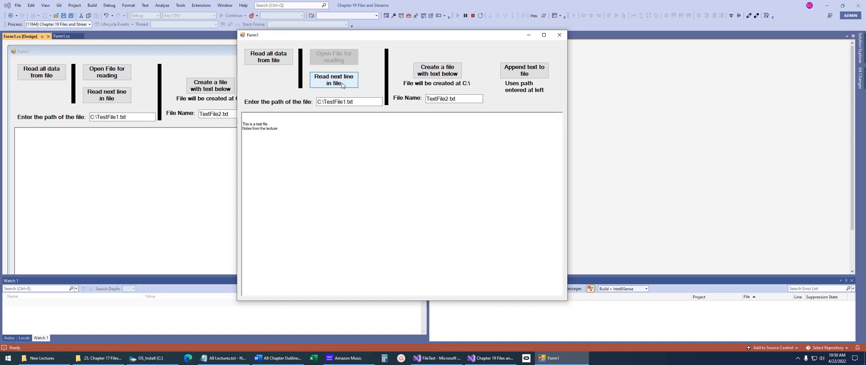
click(334, 81)
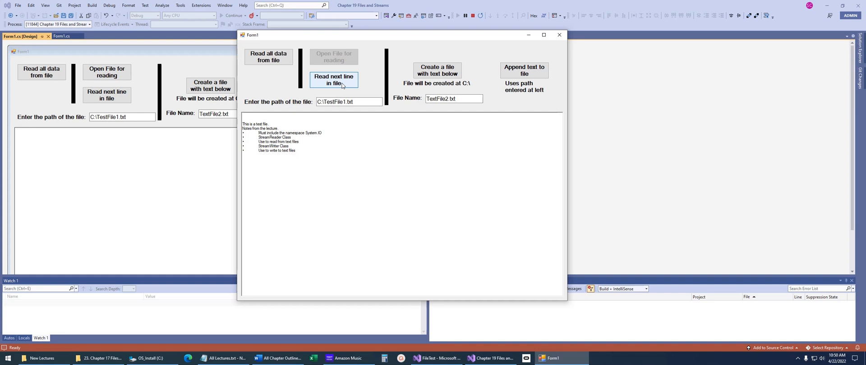
click(334, 80)
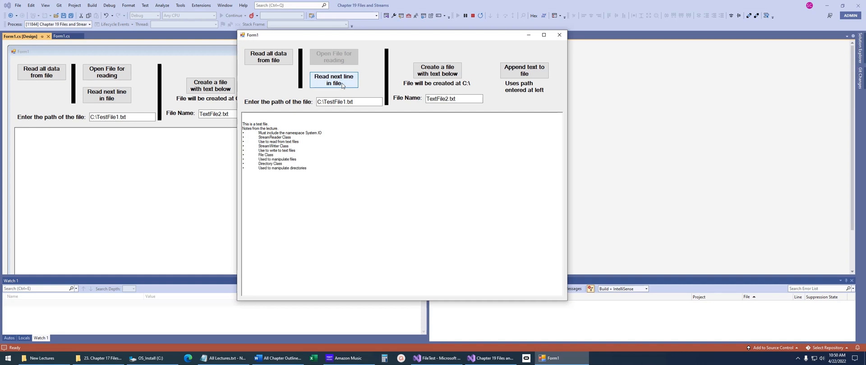
click(334, 80)
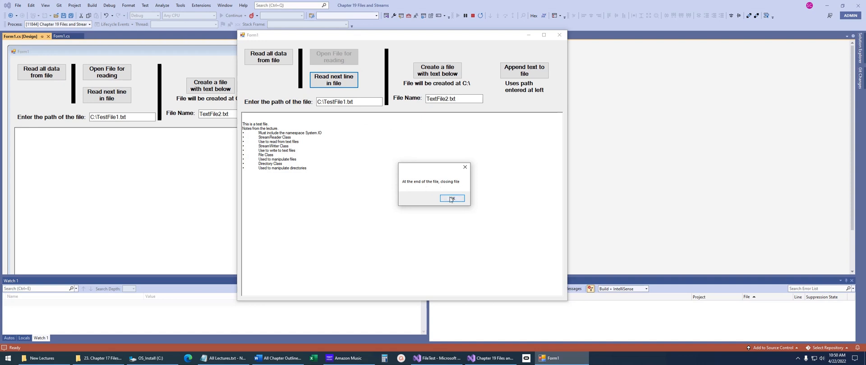
click(451, 198)
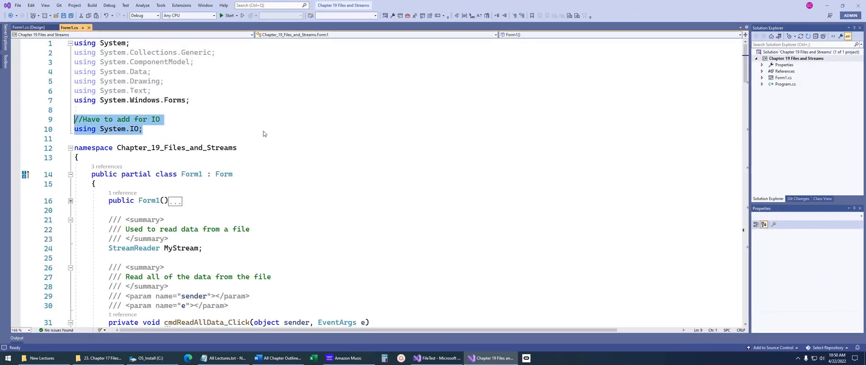
scroll(down, 3)
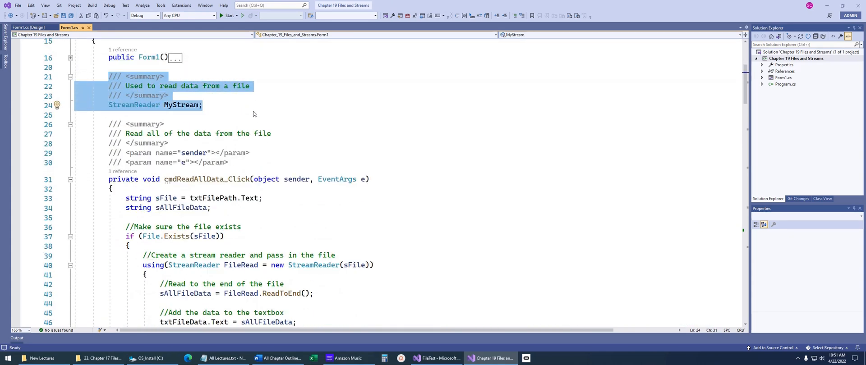
click(25, 27)
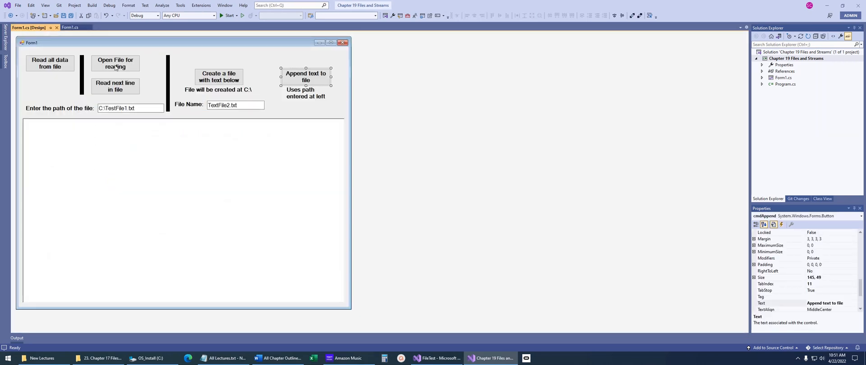
click(114, 63)
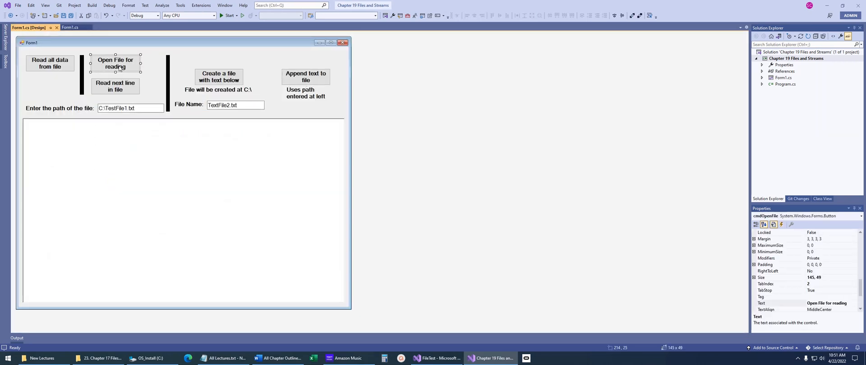
mouse_move(129, 79)
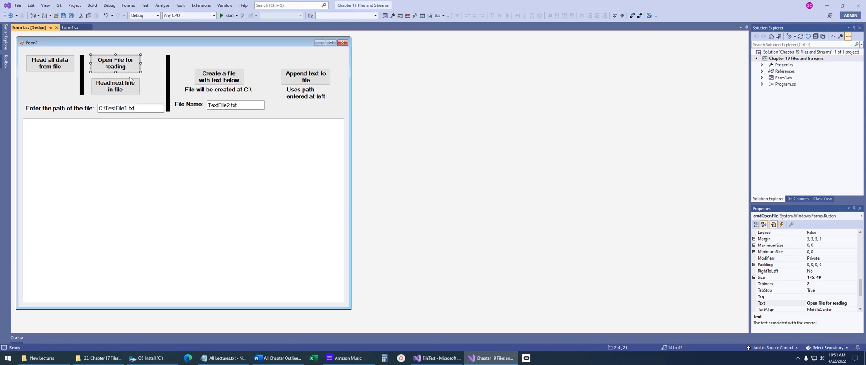
click(115, 86)
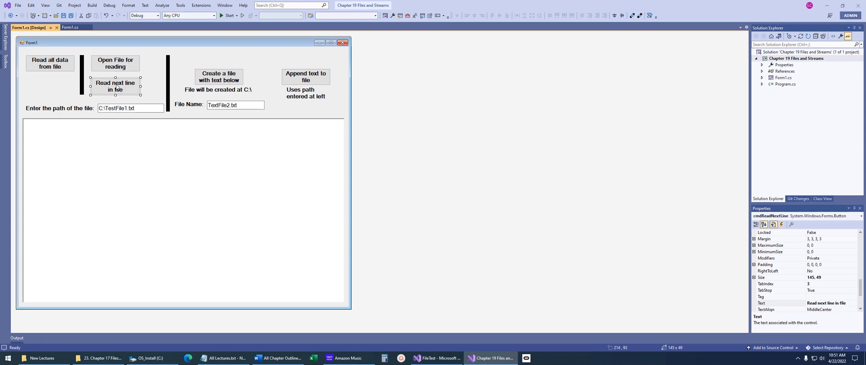
mouse_move(72, 39)
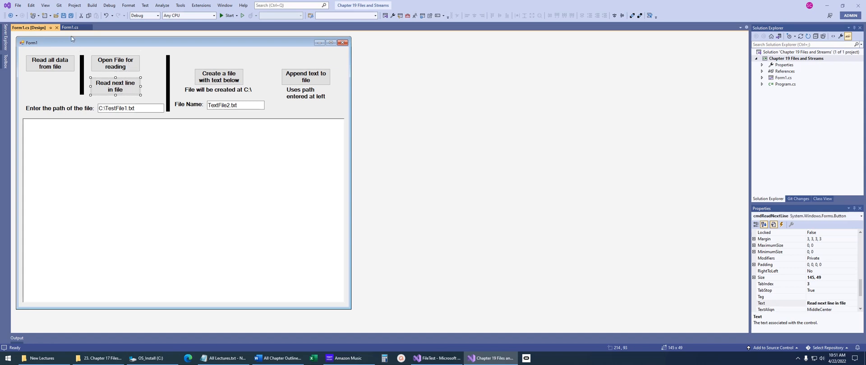
click(69, 27)
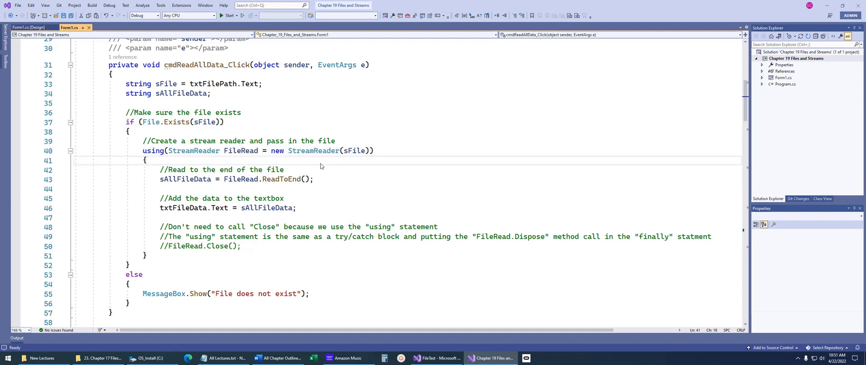
mouse_move(314, 150)
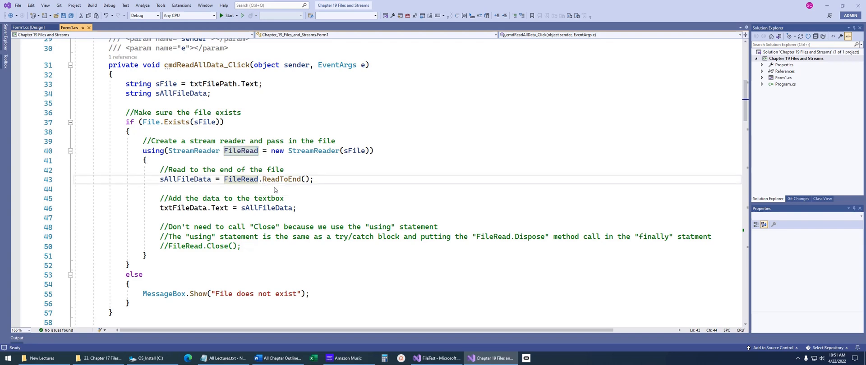
text(.)
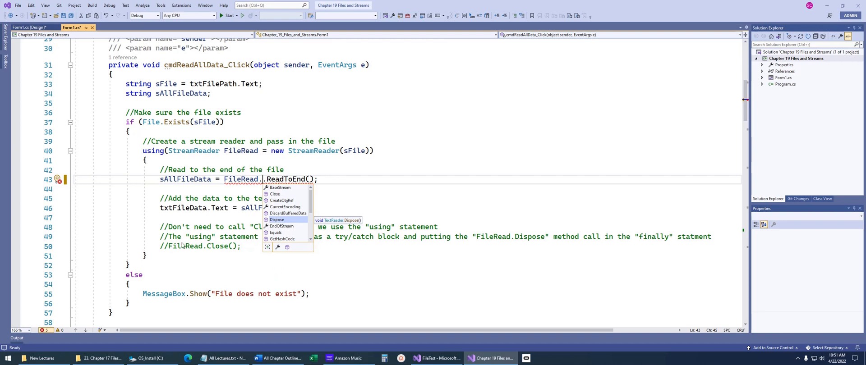
mouse_move(206, 243)
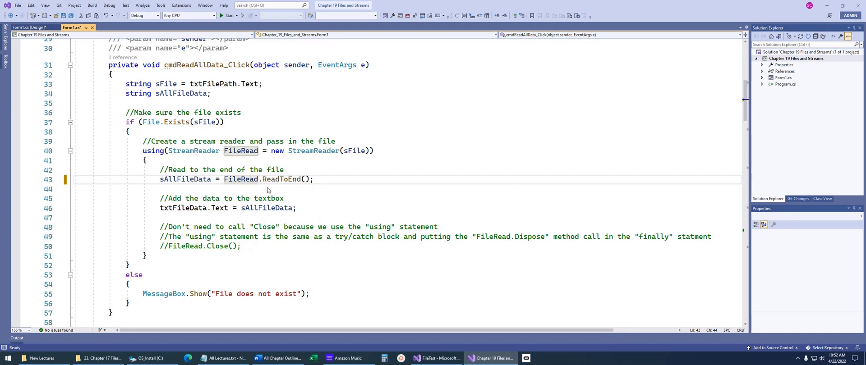
double_click(185, 179)
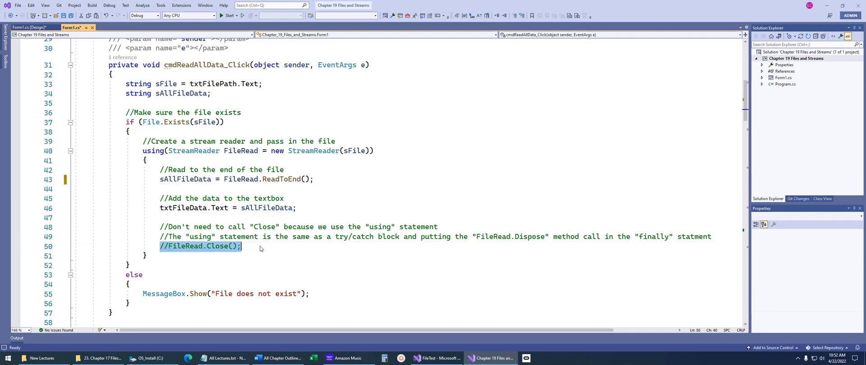
mouse_move(272, 259)
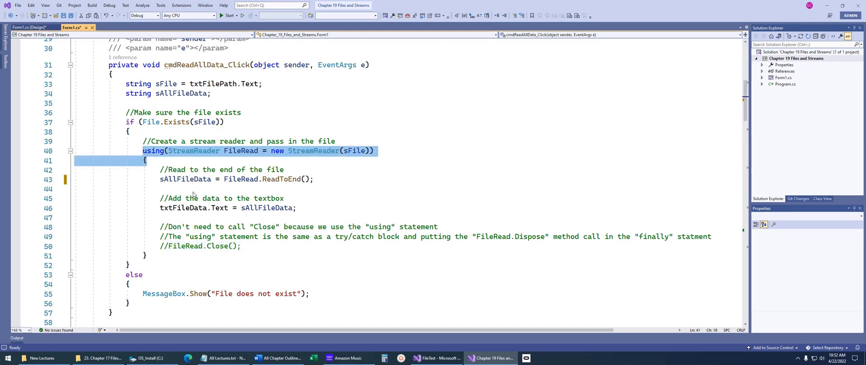
scroll(down, 3)
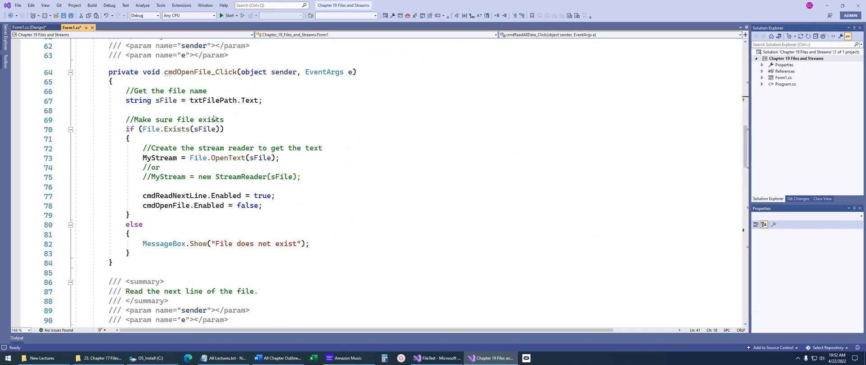
Scroll through cmdOpenFile_Click in Form1.cs down to the cmdReadNextLine_Click handler
click(29, 27)
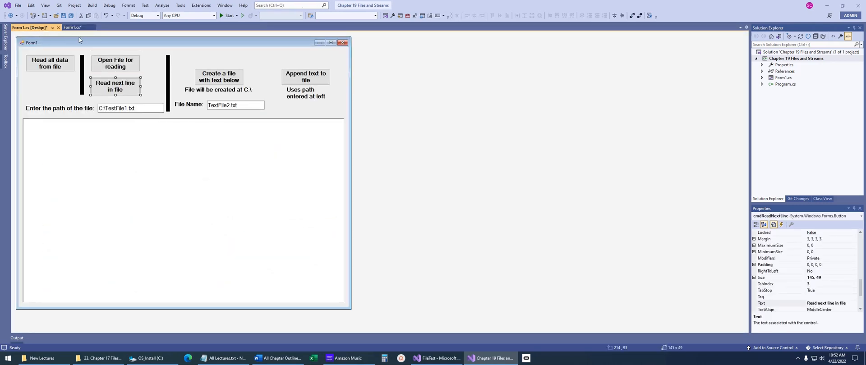
click(72, 28)
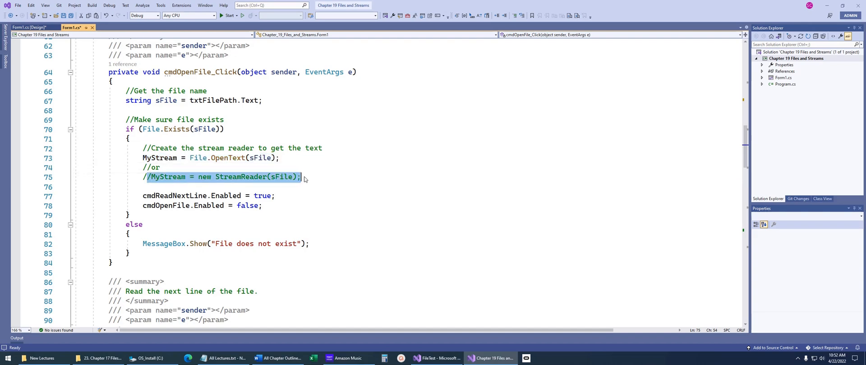
scroll(down, 3)
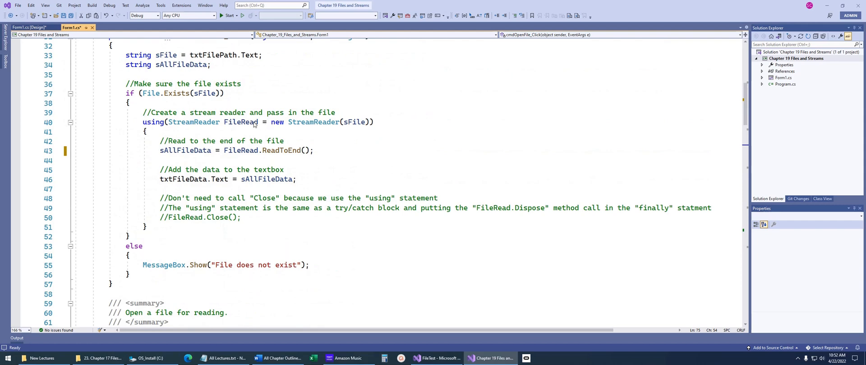
scroll(down, 3)
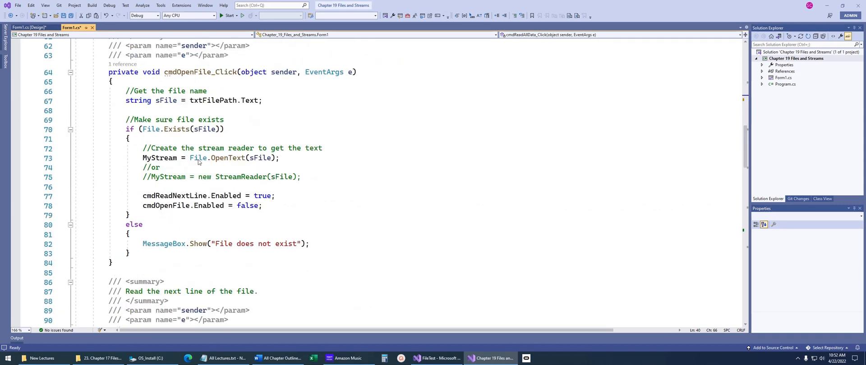
mouse_move(226, 158)
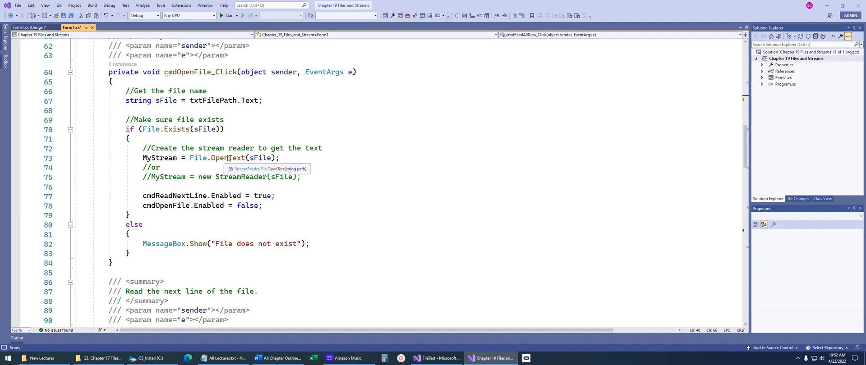
mouse_move(233, 160)
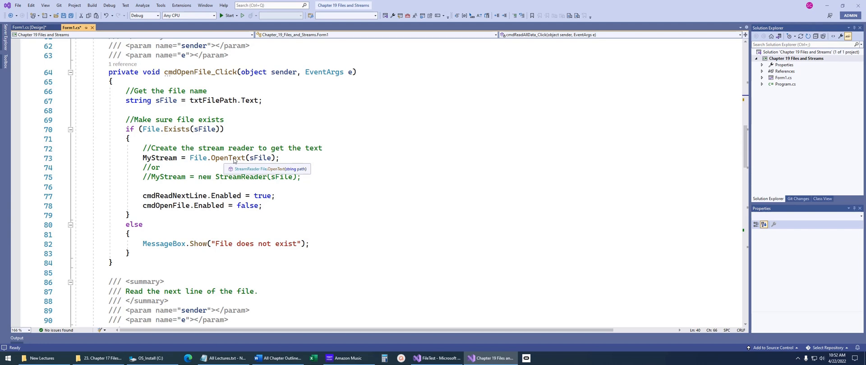
mouse_move(162, 160)
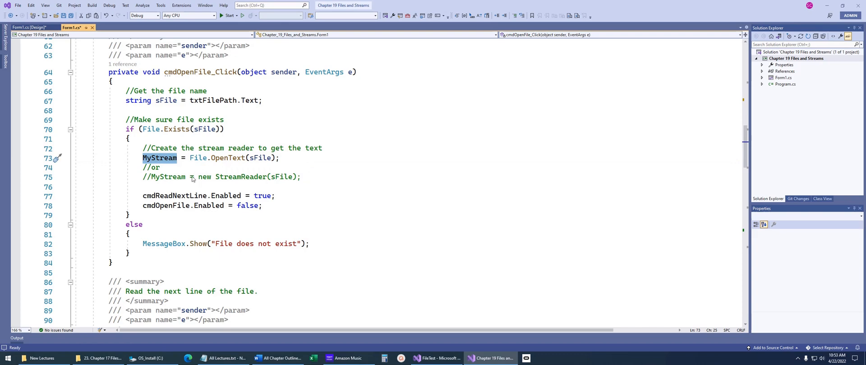
mouse_move(166, 214)
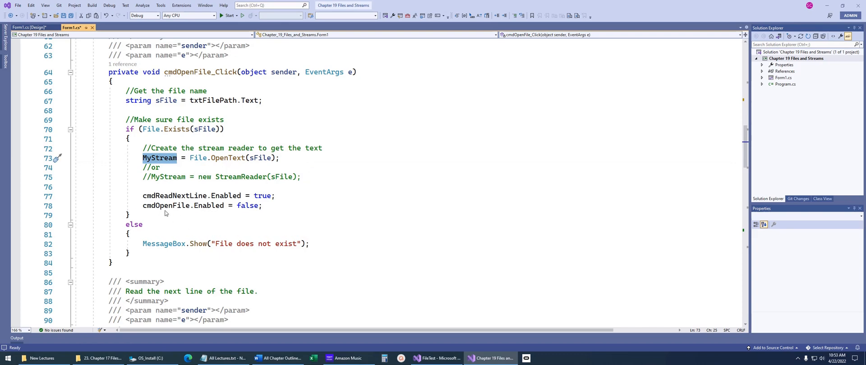
scroll(down, 3)
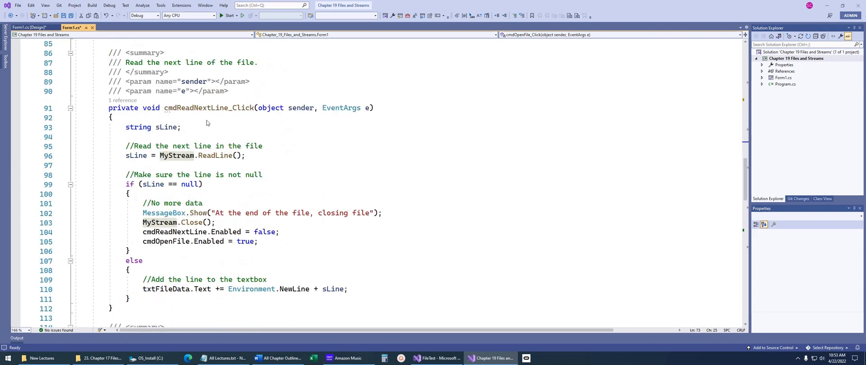
Walk through the MyStream.ReadLine handler and move down to cmdCreateFile_Click
double_click(208, 108)
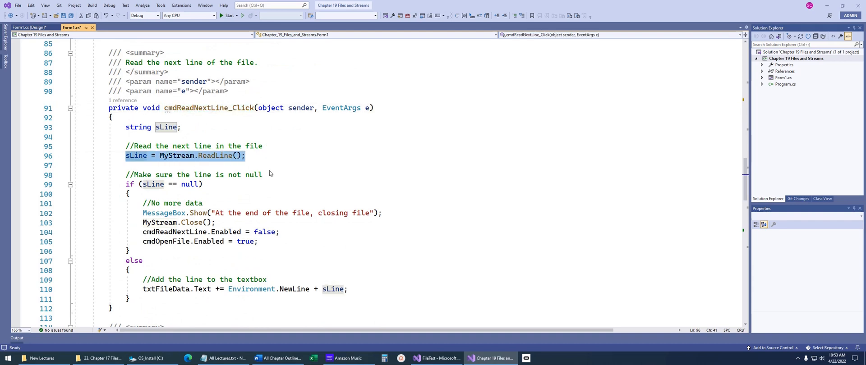
click(163, 184)
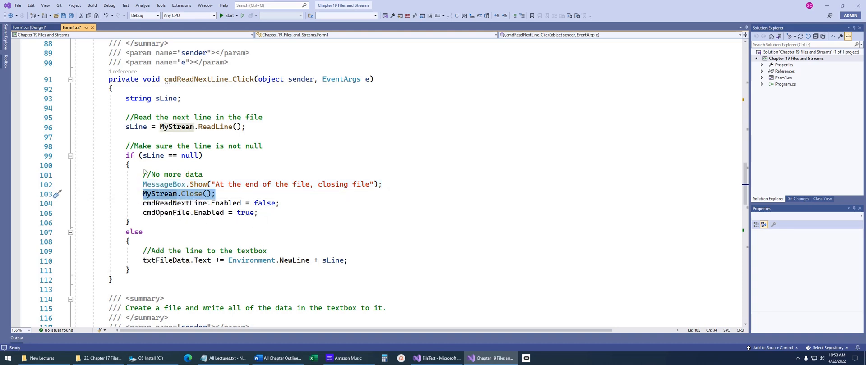
click(271, 260)
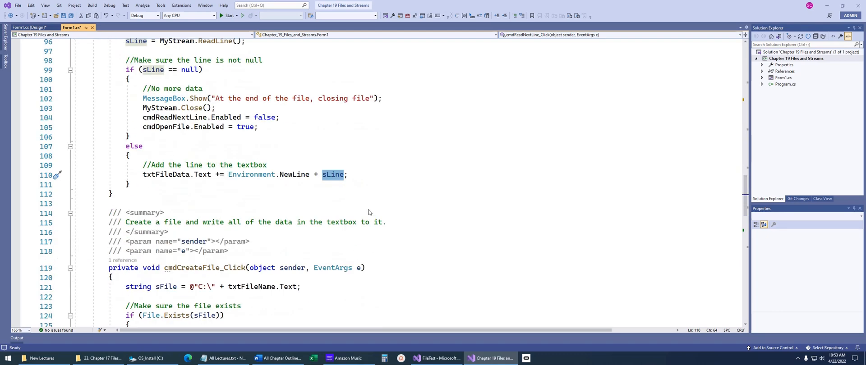
scroll(down, 3)
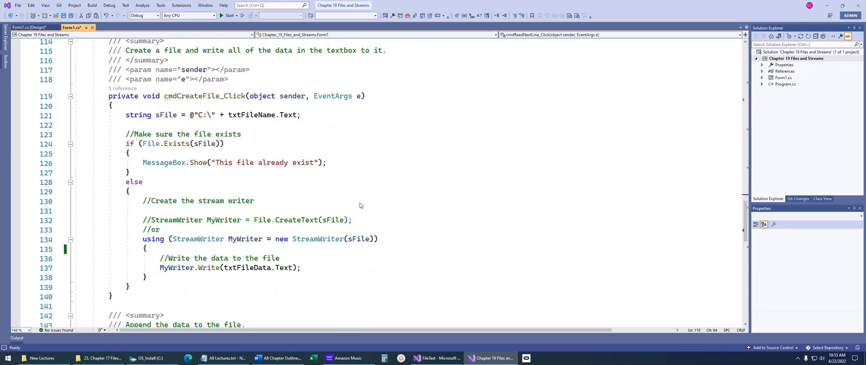
Compare the Form1 layout with the create-file handler, then scroll down to cmdAppend_Click
click(25, 27)
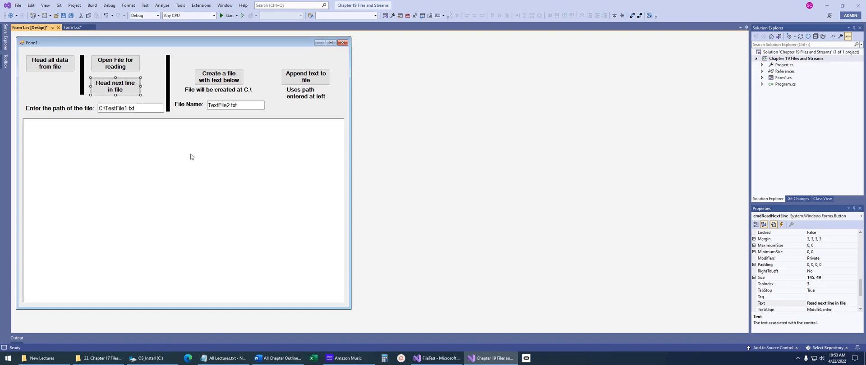
click(73, 28)
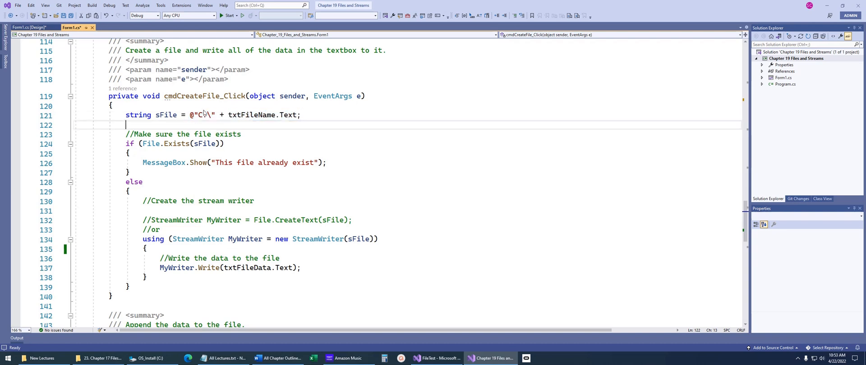
mouse_move(211, 125)
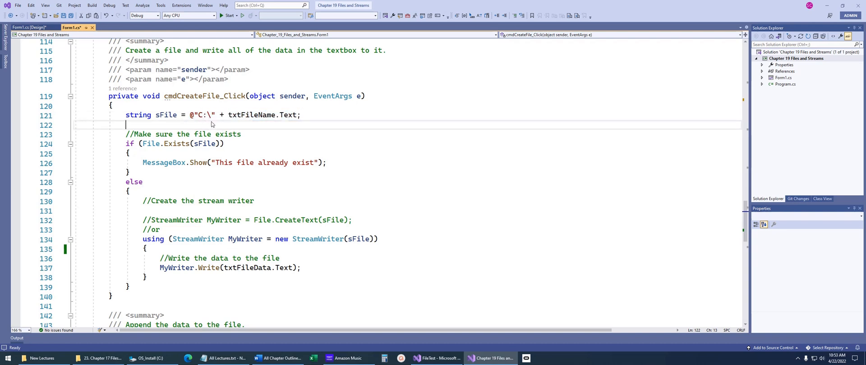
click(29, 27)
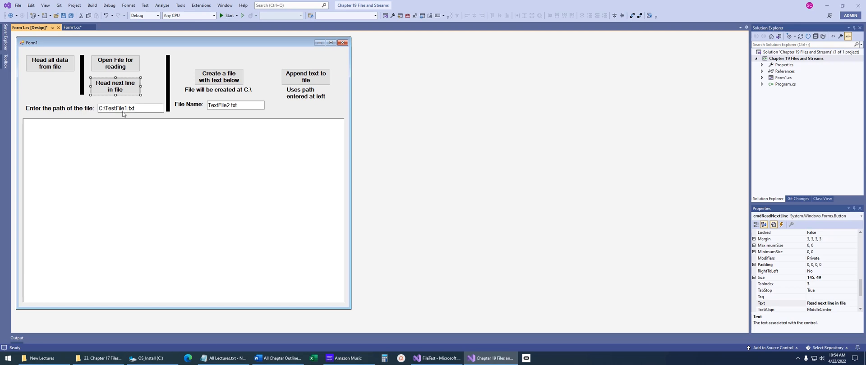
mouse_move(173, 112)
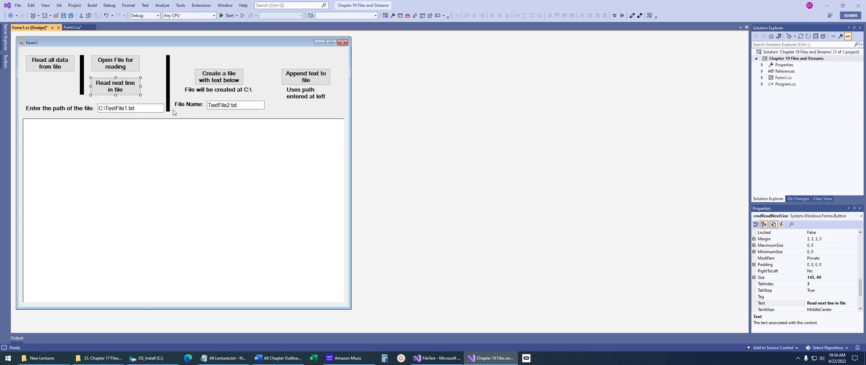
mouse_move(151, 113)
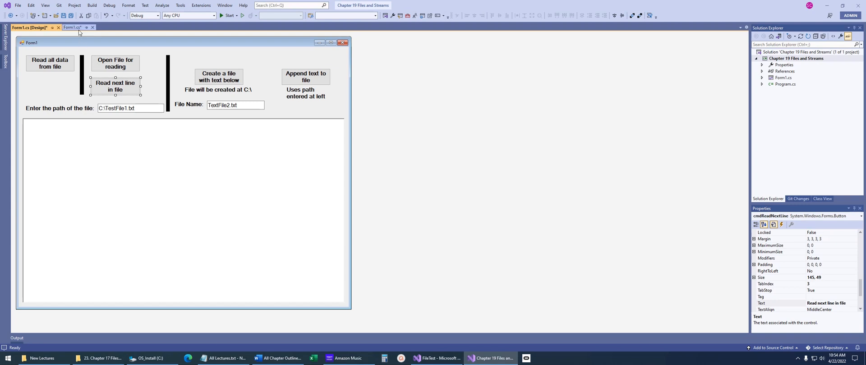
click(72, 28)
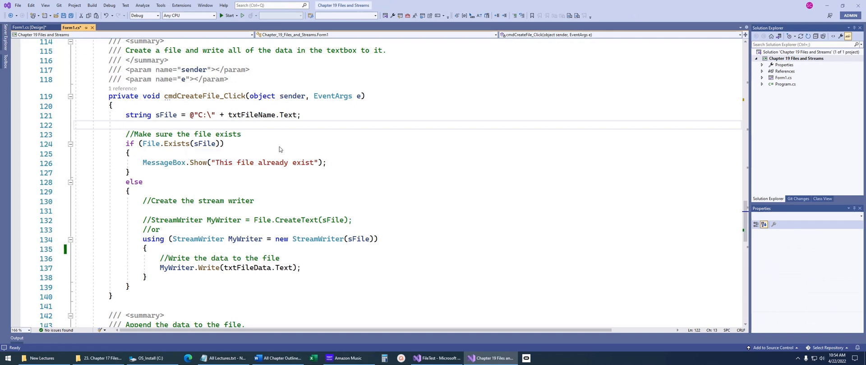
mouse_move(267, 157)
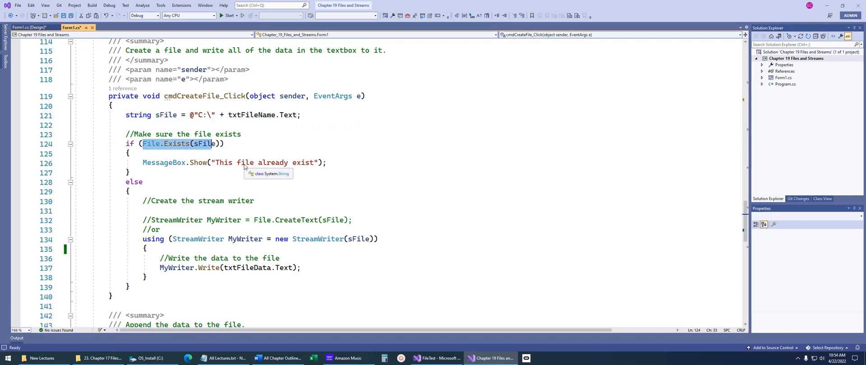
scroll(down, 3)
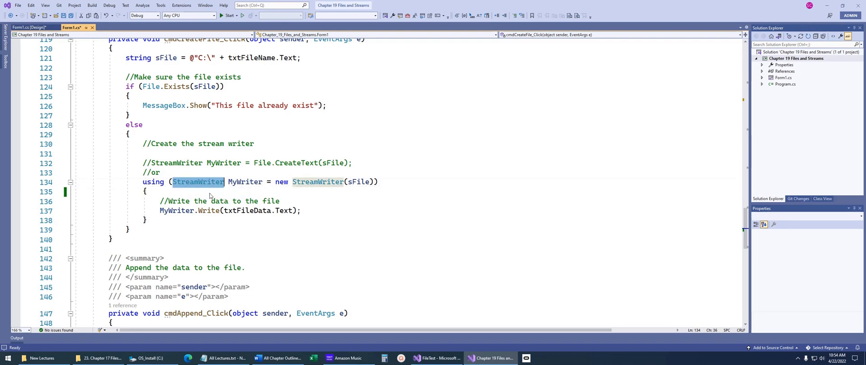
scroll(down, 3)
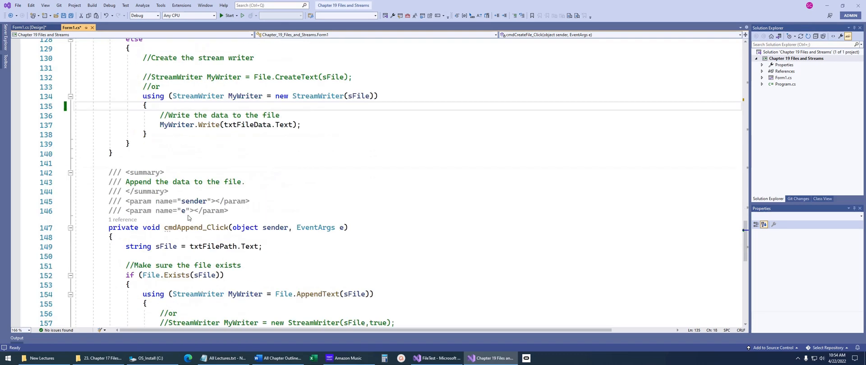
scroll(down, 3)
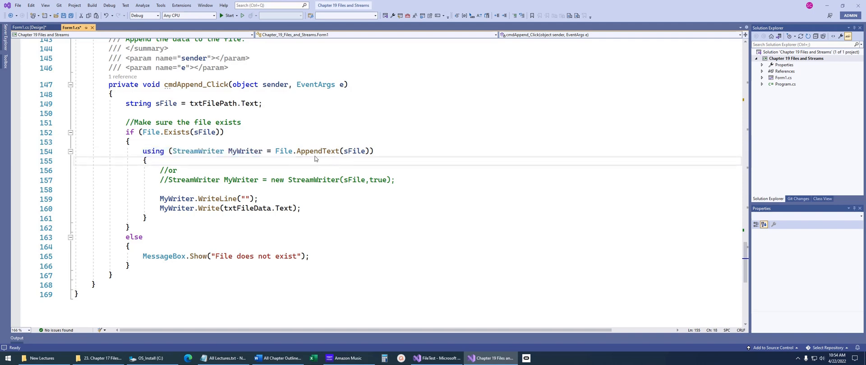
mouse_move(329, 151)
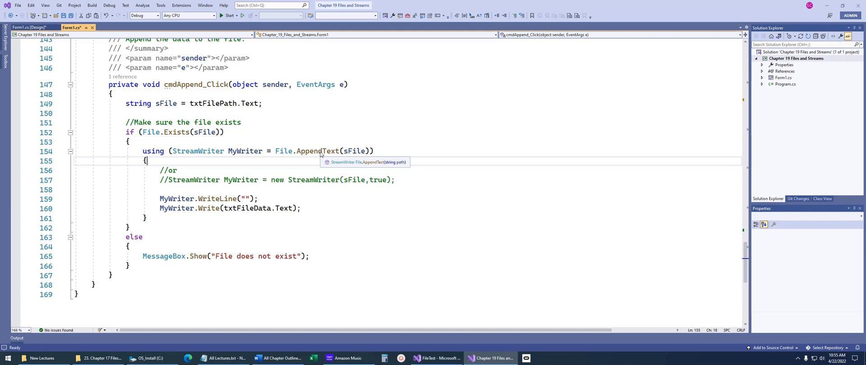
mouse_move(221, 191)
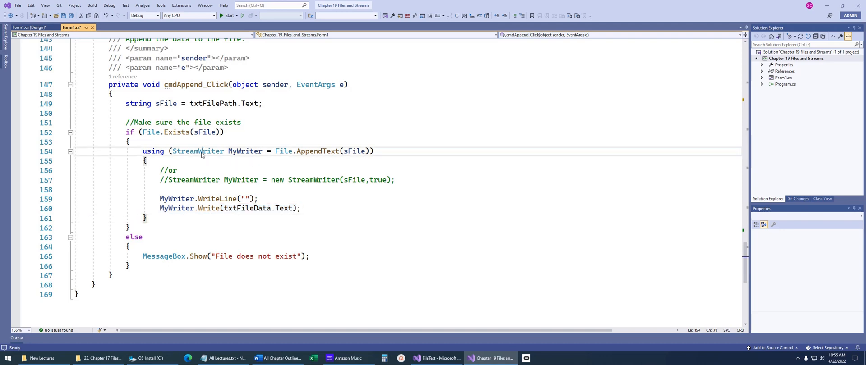
click(178, 171)
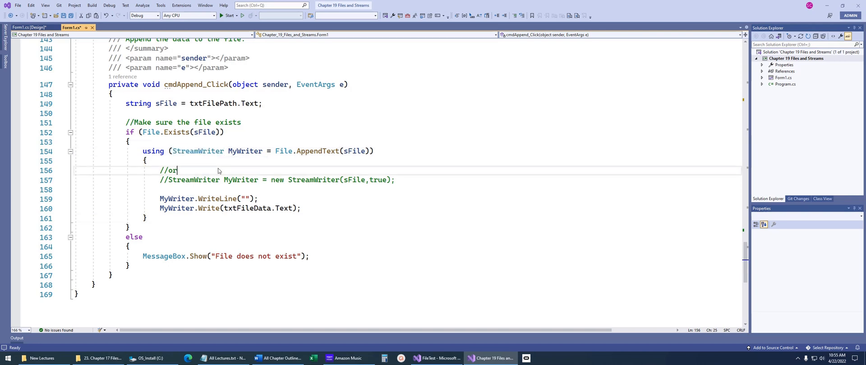